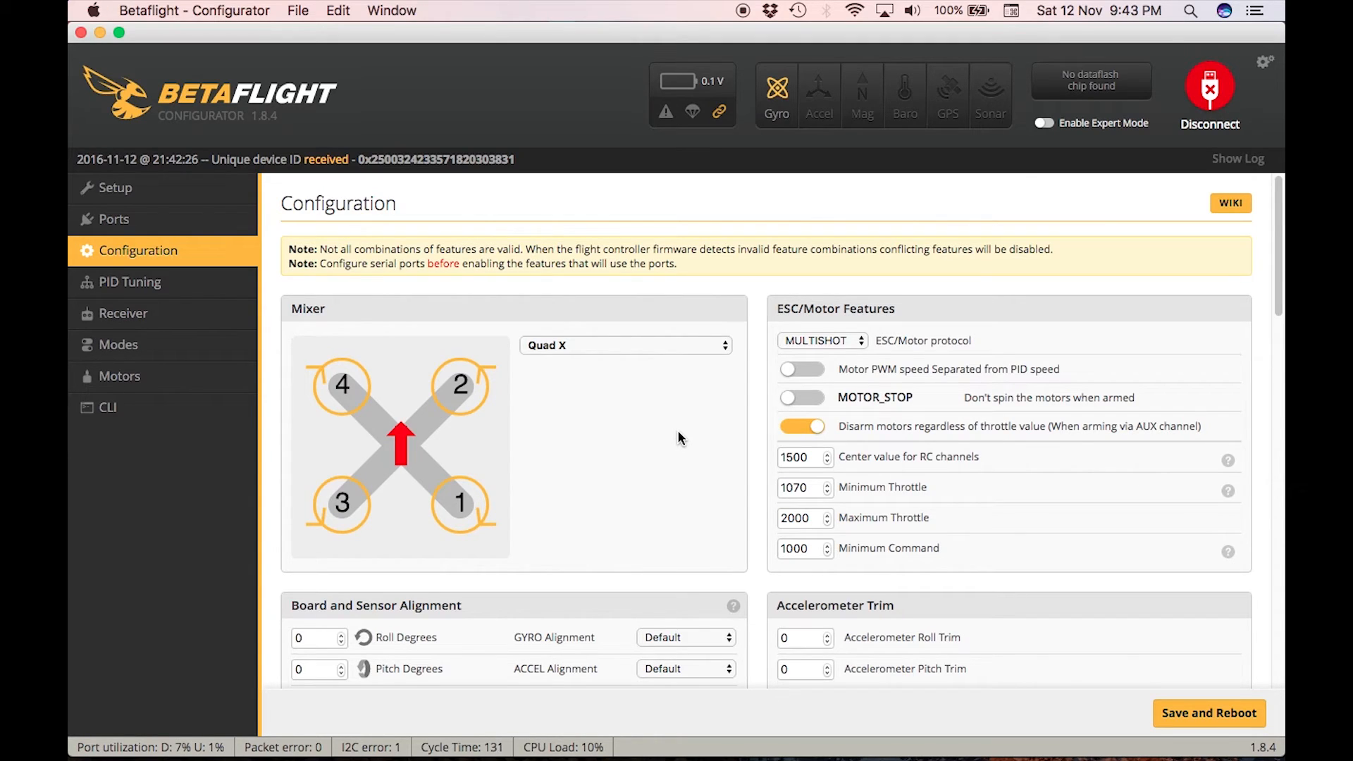
{"action": "mouse_move", "coordinate": [486, 495]}
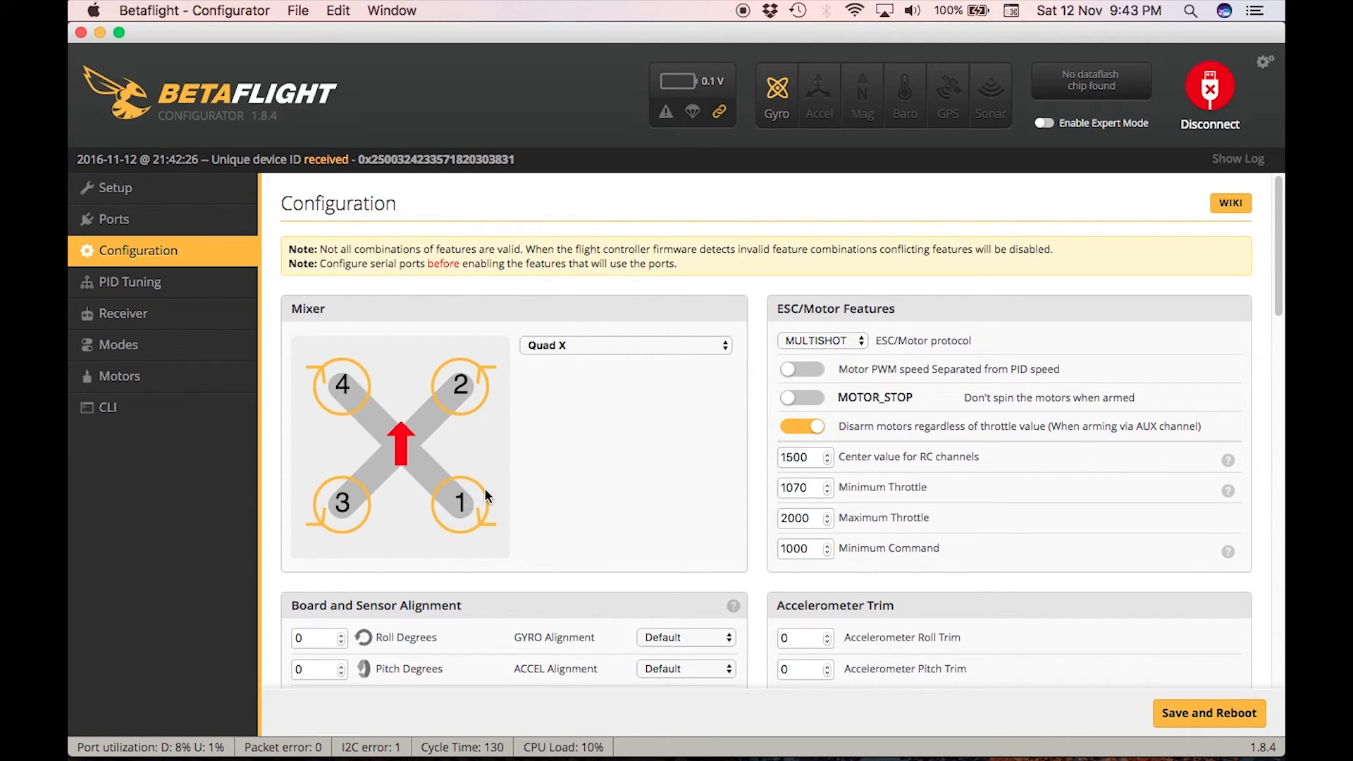
{"action": "mouse_move", "coordinate": [519, 372]}
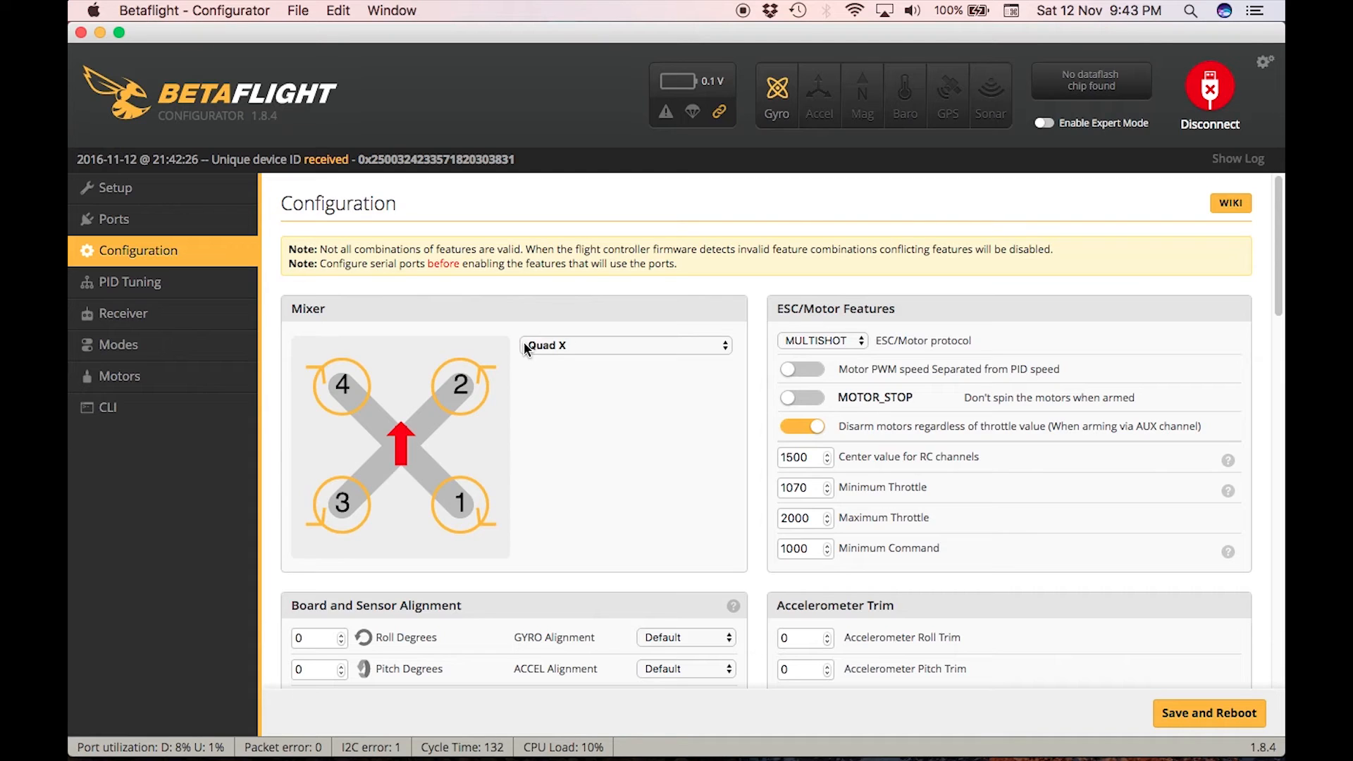
{"action": "mouse_move", "coordinate": [476, 388]}
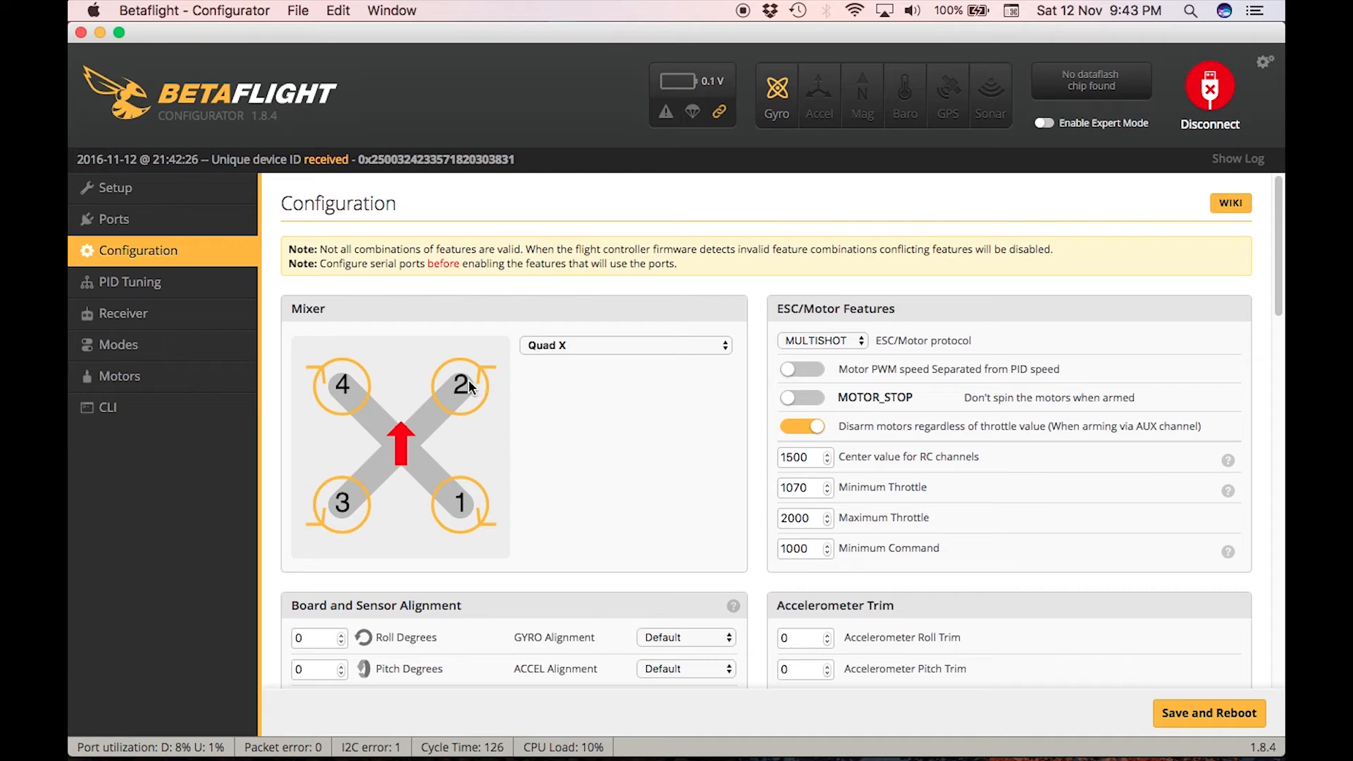
{"action": "mouse_move", "coordinate": [262, 360]}
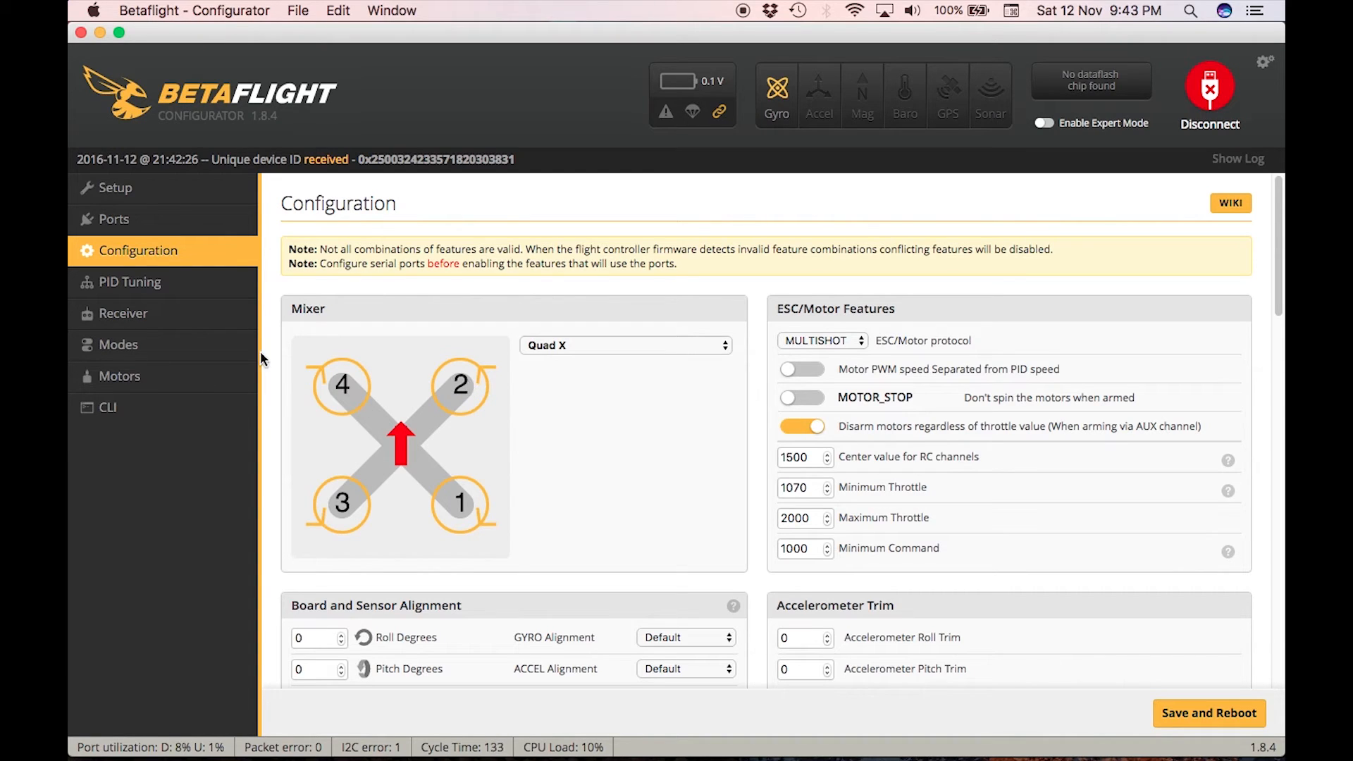
Run 'mmix load quadx' in the CLI to load the QUADX motor mix
{"action": "left_click", "coordinate": [108, 406]}
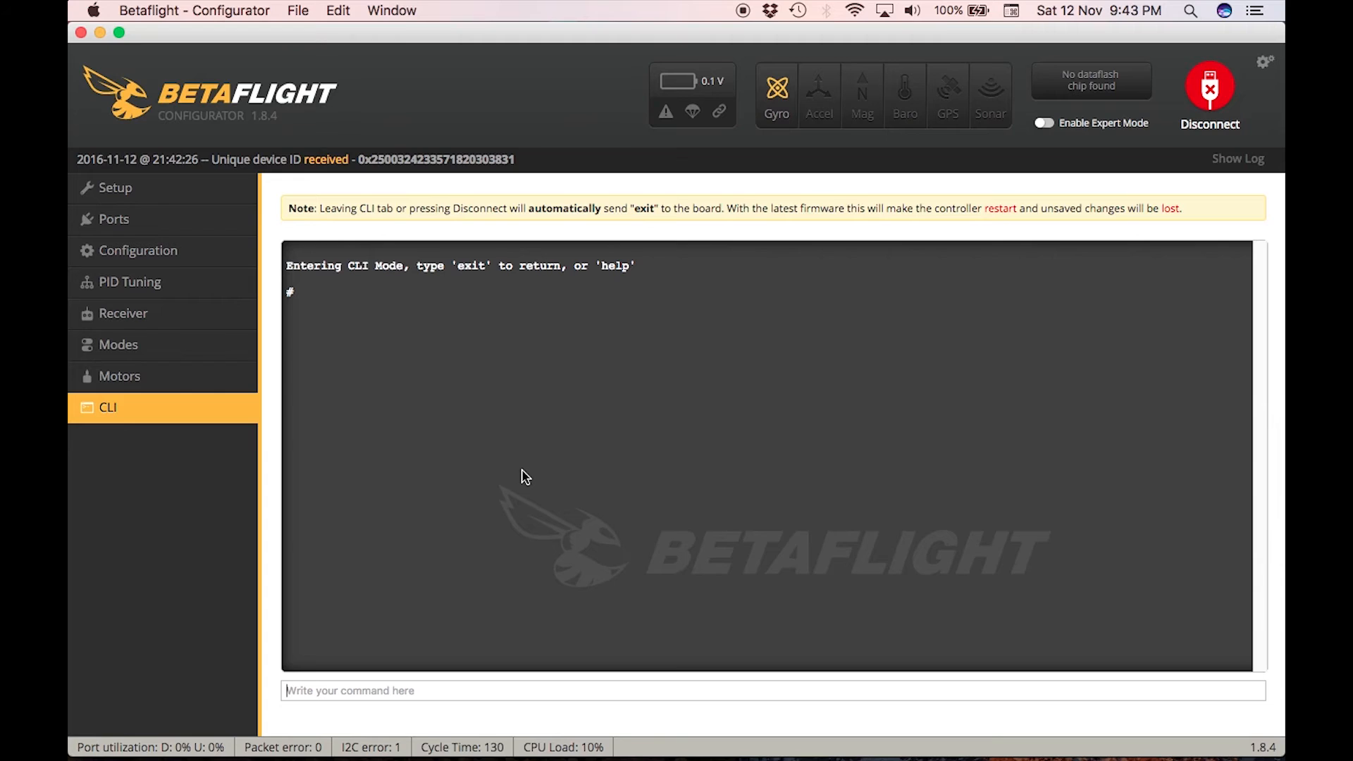
{"action": "type", "text": "mmix"}
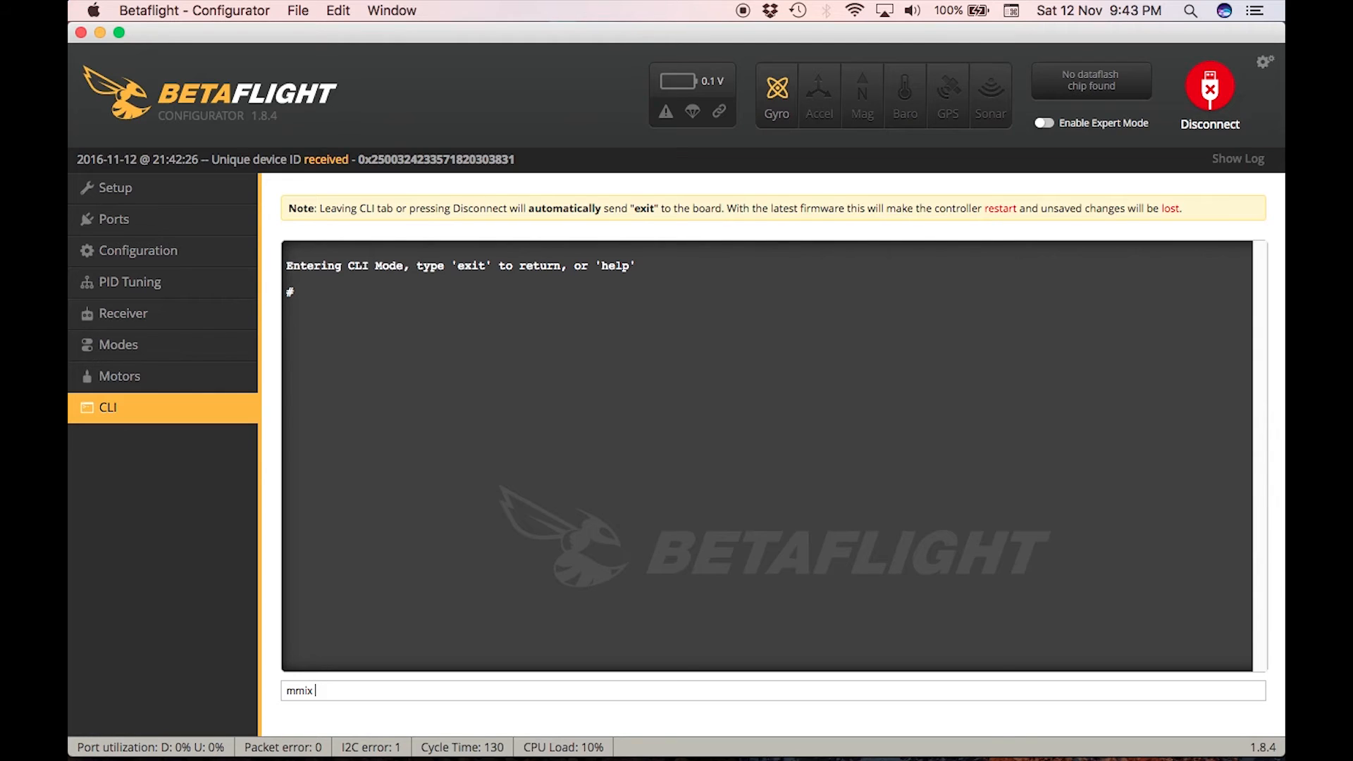
{"action": "type", "text": "load"}
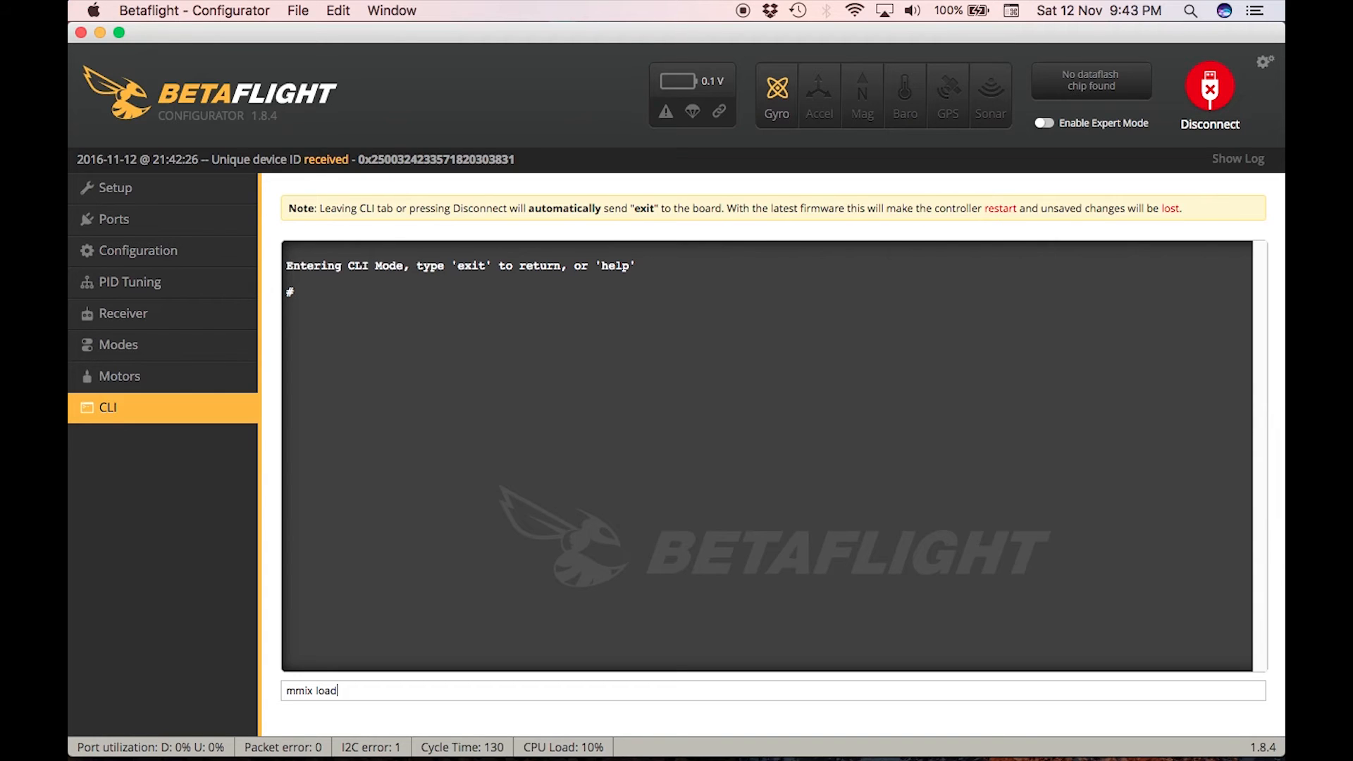
{"action": "type", "text": "quadx"}
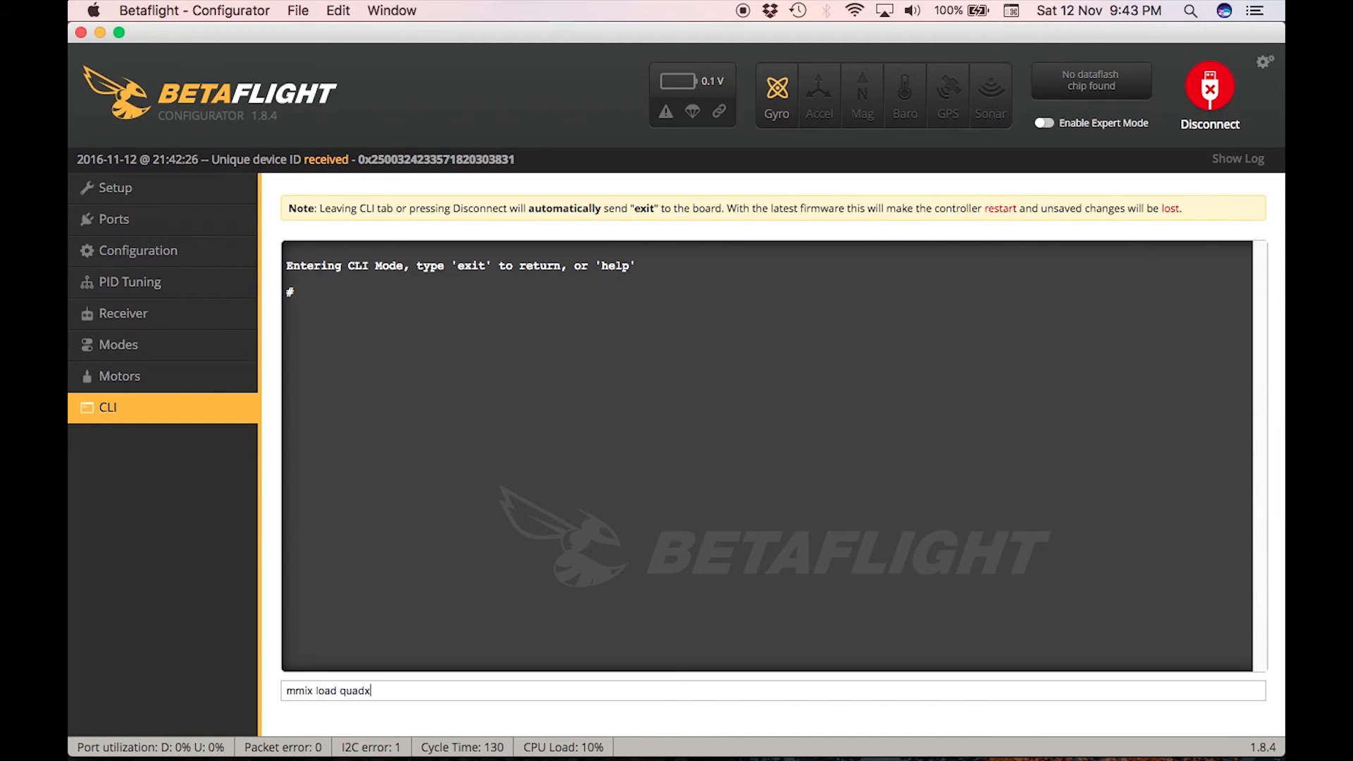
{"action": "key", "text": "Return"}
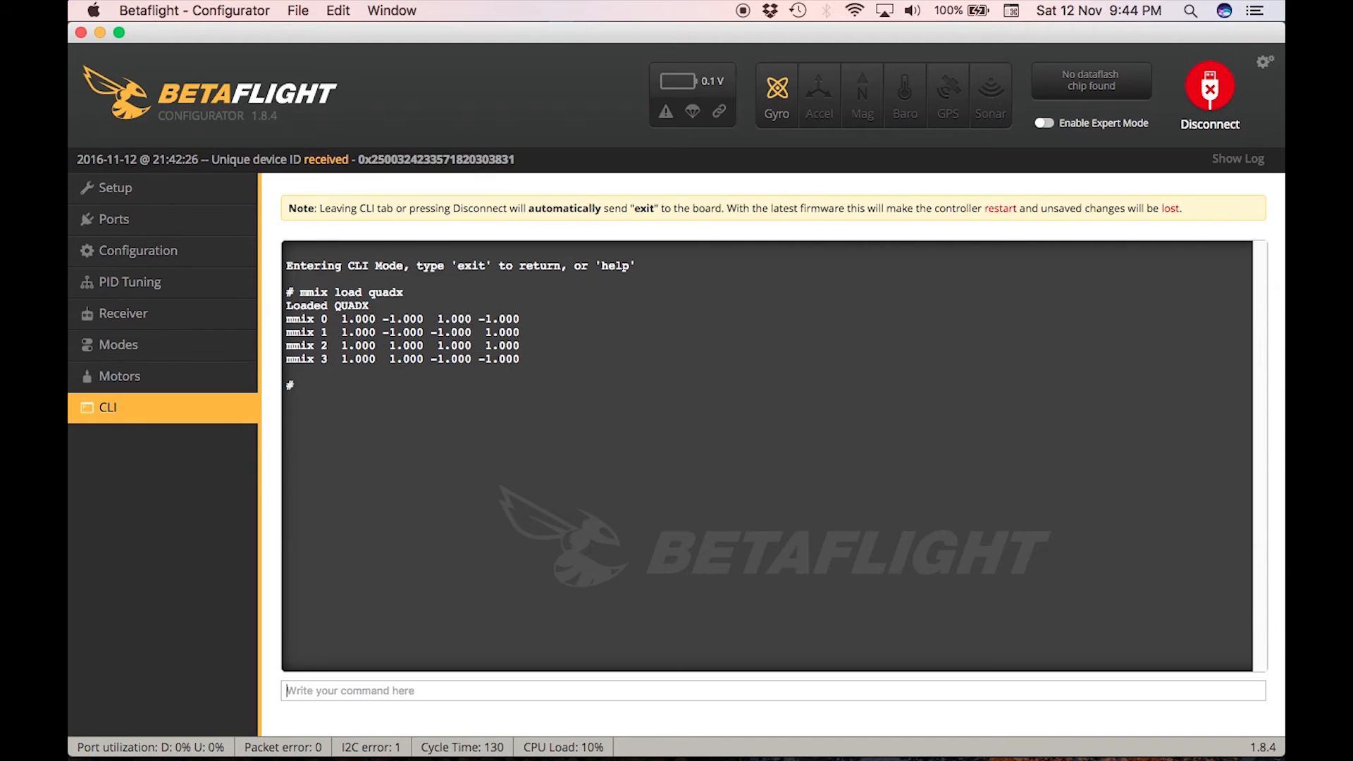
{"action": "mouse_move", "coordinate": [551, 463]}
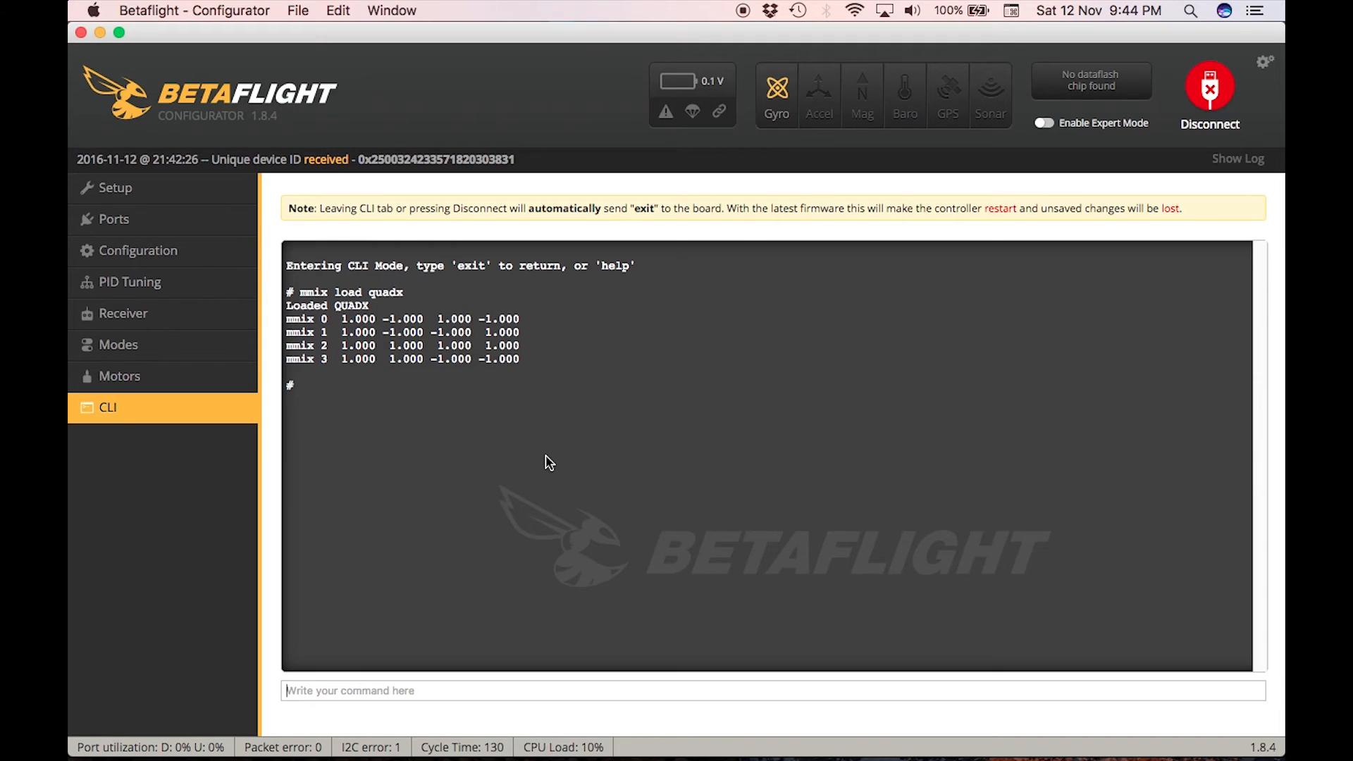
{"action": "mouse_move", "coordinate": [358, 637]}
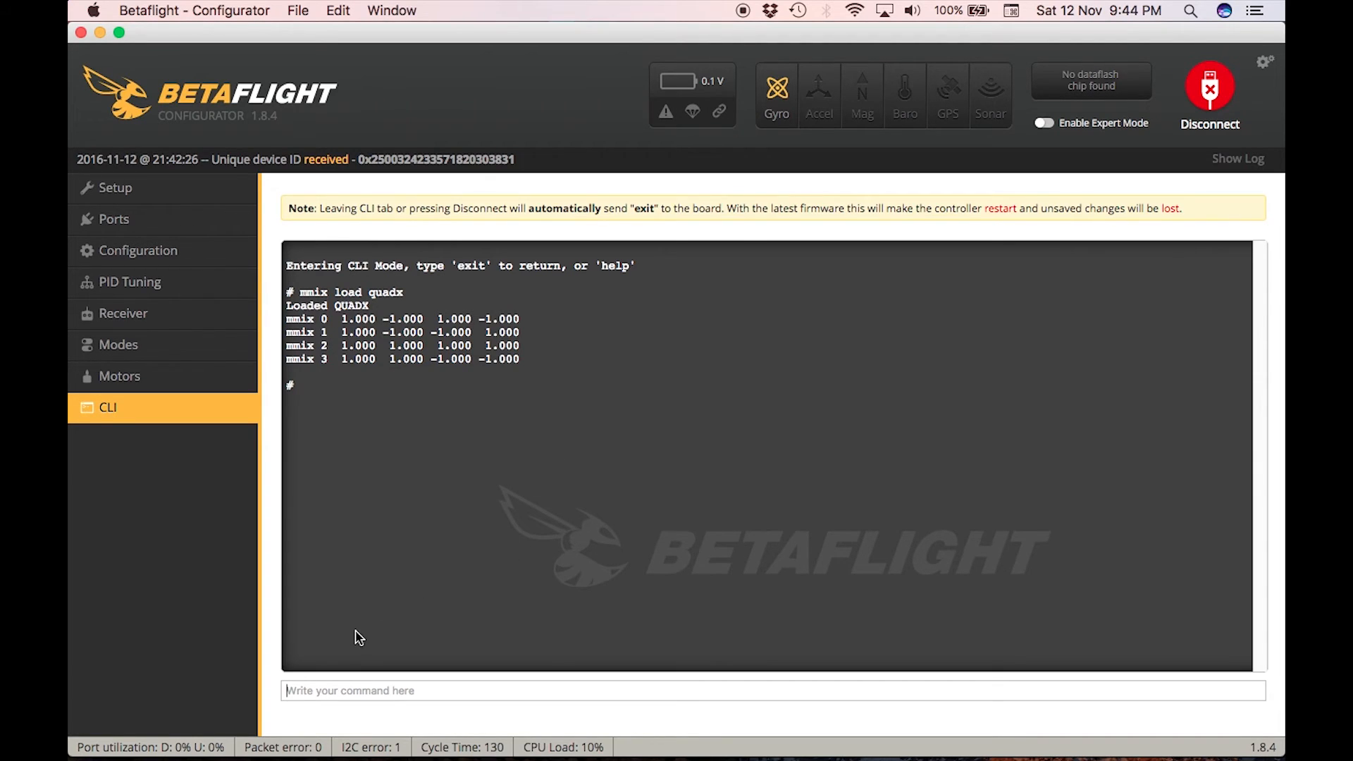
{"action": "mouse_move", "coordinate": [363, 656]}
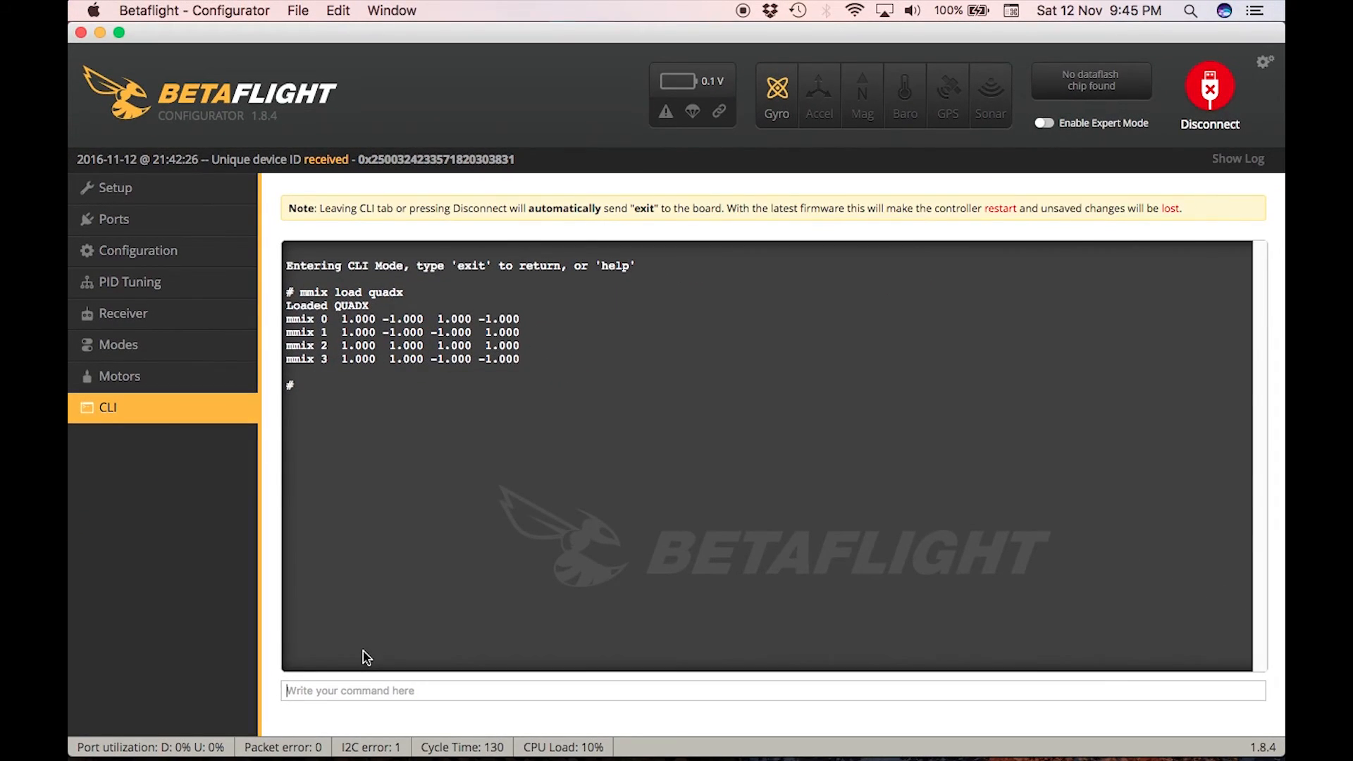
{"action": "mouse_move", "coordinate": [369, 716]}
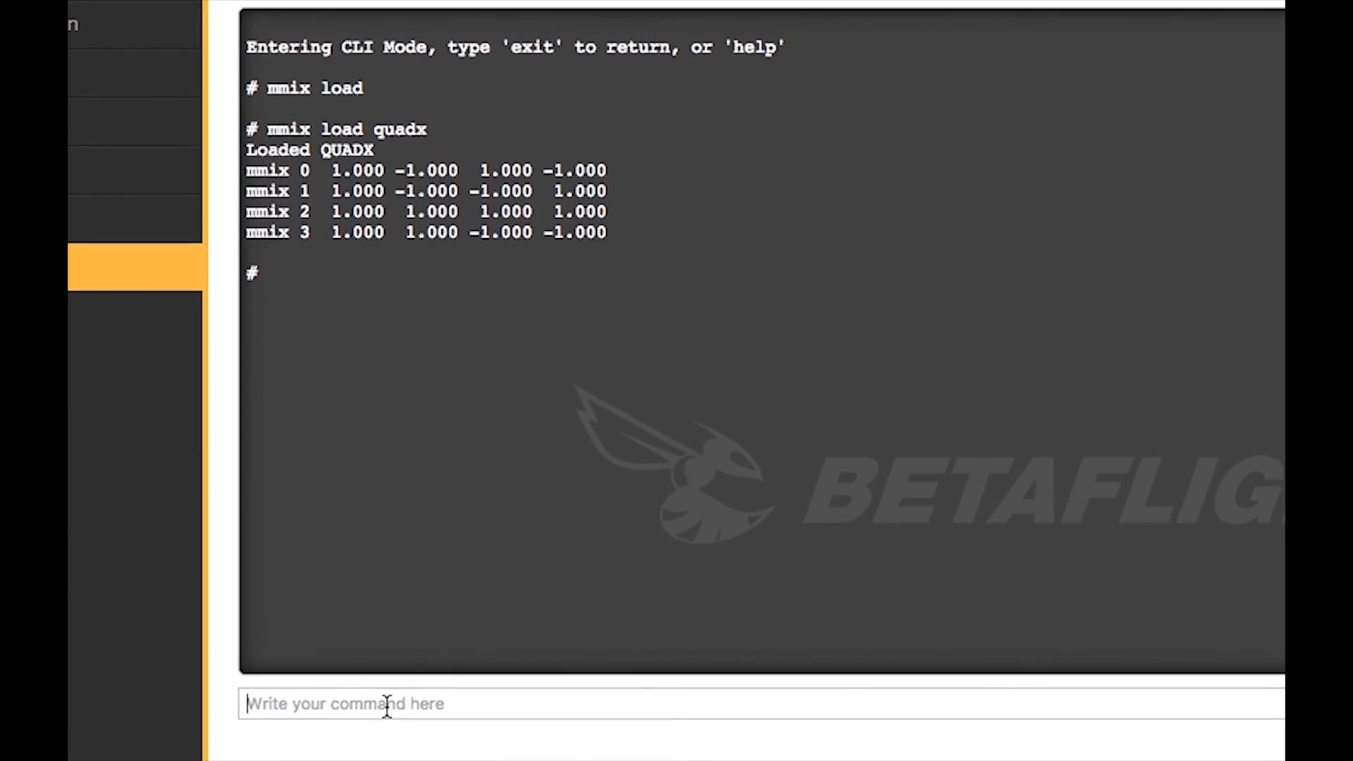
Run 'mmix 4 1 -1 -1 1' to add a fifth mix row matching mmix 1
{"action": "type", "text": "mm"}
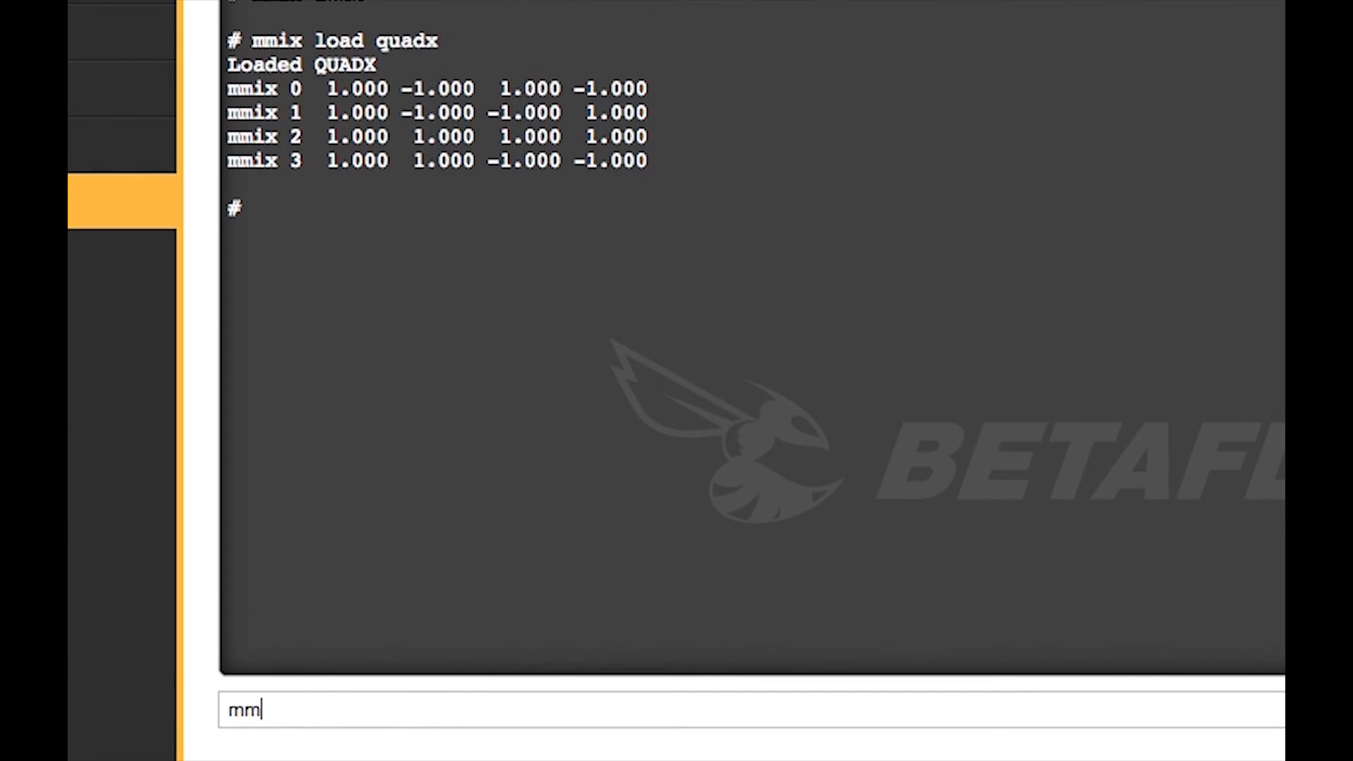
{"action": "type", "text": "ix 5"}
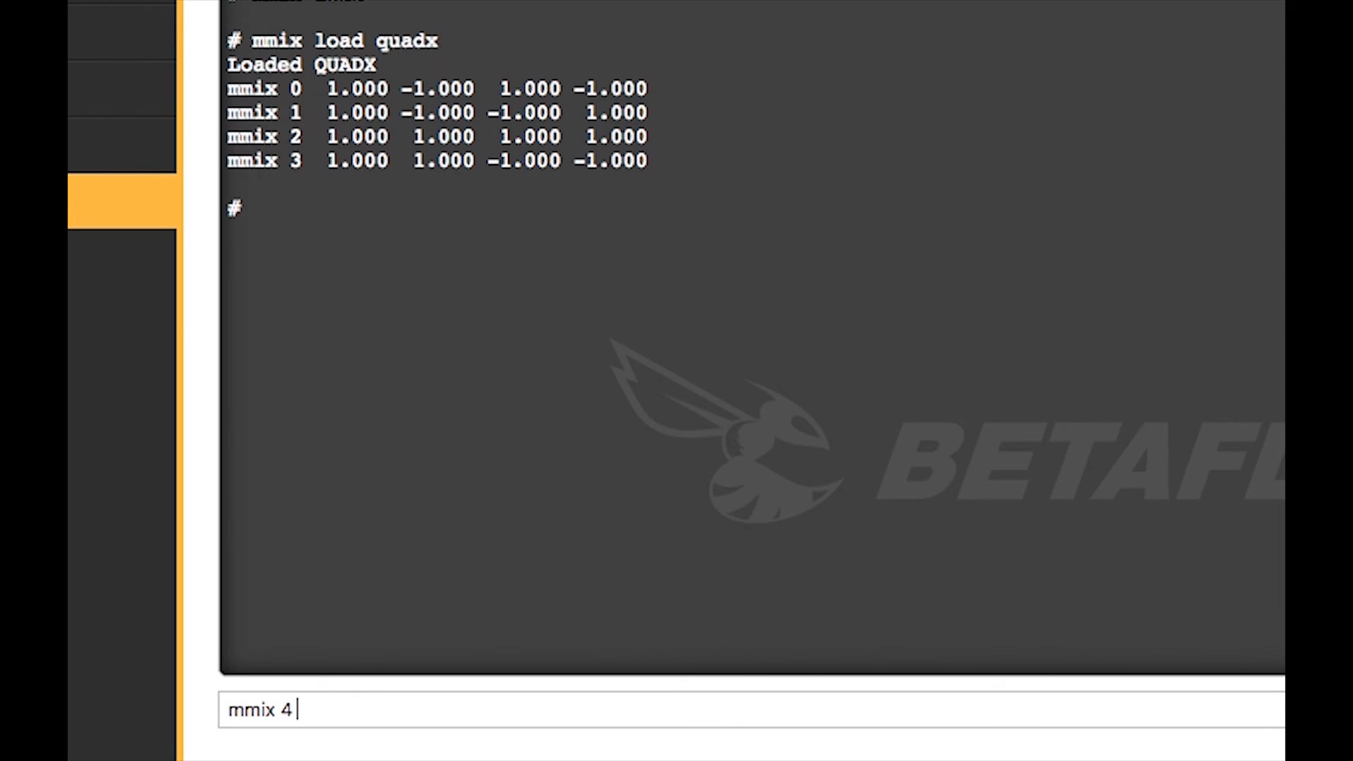
{"action": "type", "text": "1 -1 -1 1"}
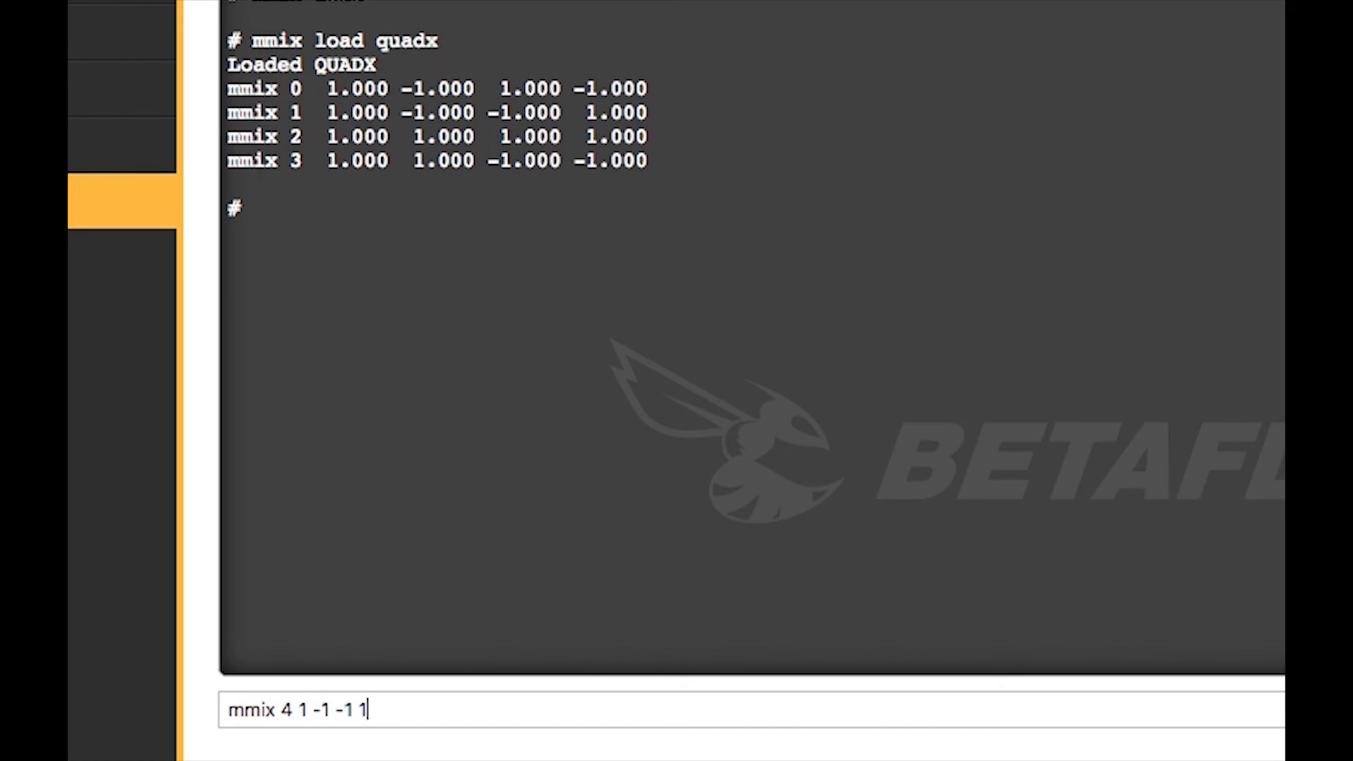
{"action": "key", "text": "Return"}
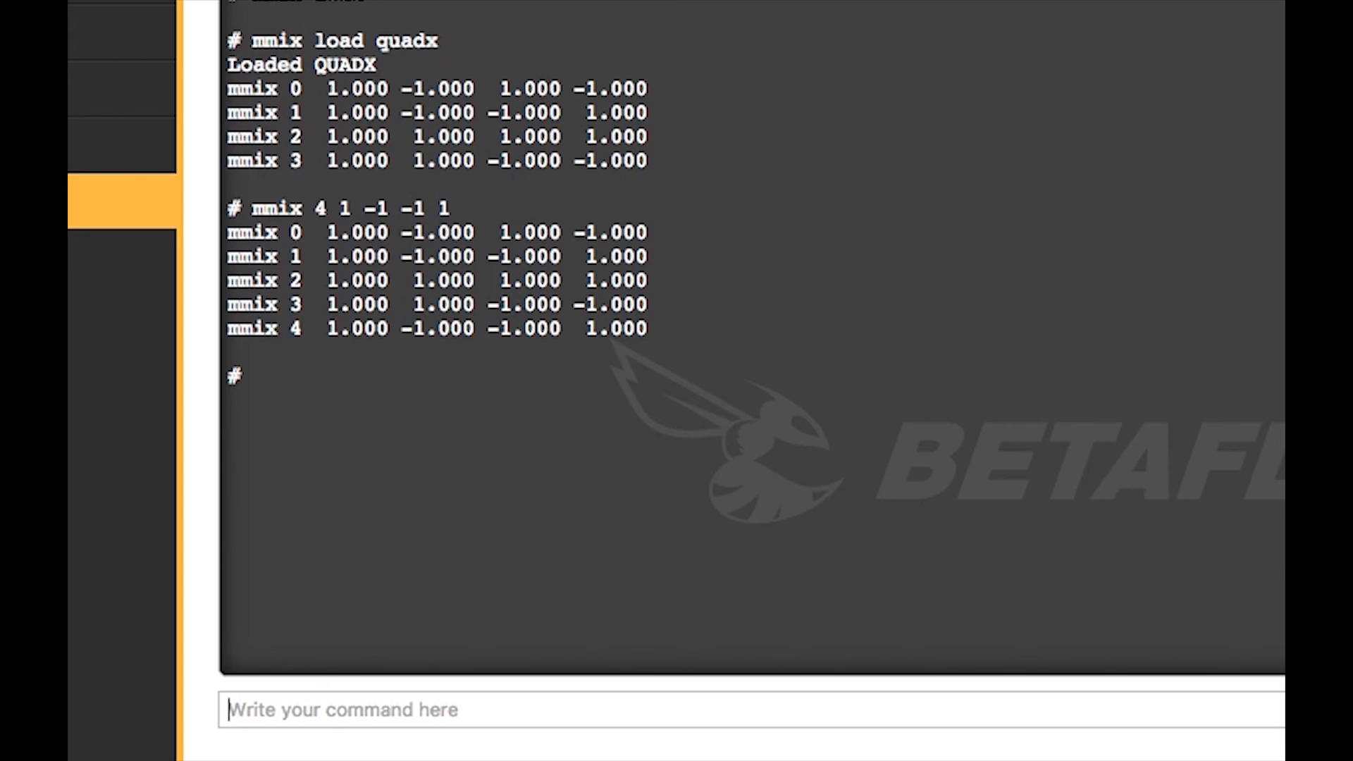
{"action": "type", "text": "mmi"}
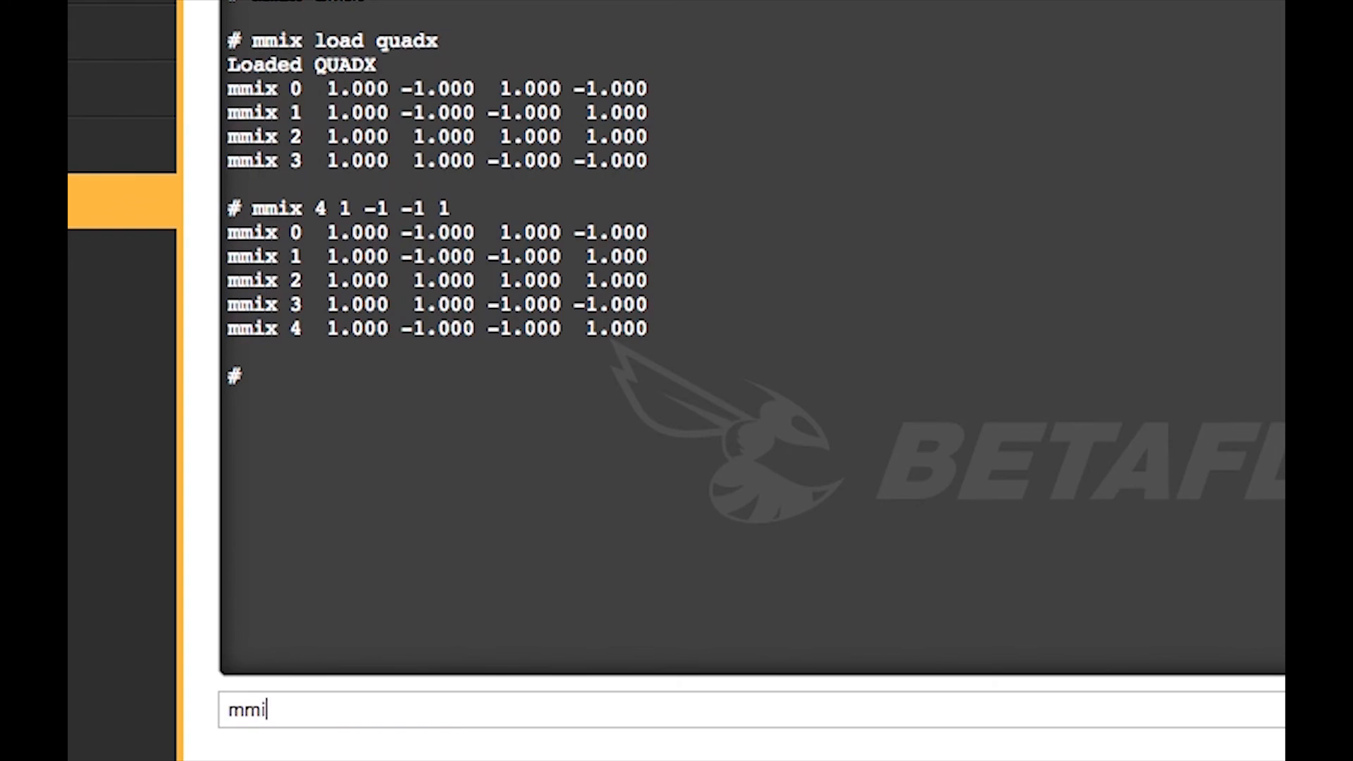
Run 'mmix 1 1 0 0 0' to zero motor 1's roll, pitch and yaw
{"action": "type", "text": "x"}
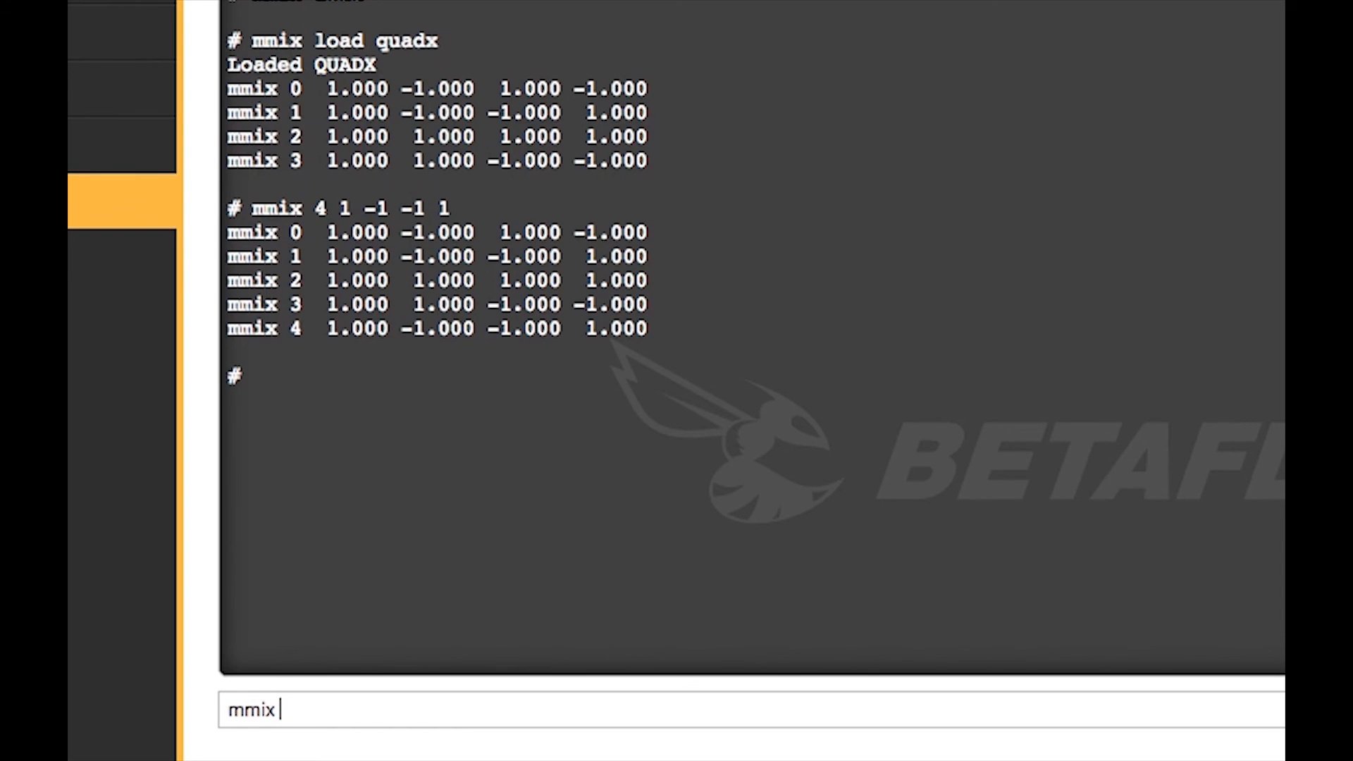
{"action": "type", "text": "1 1"}
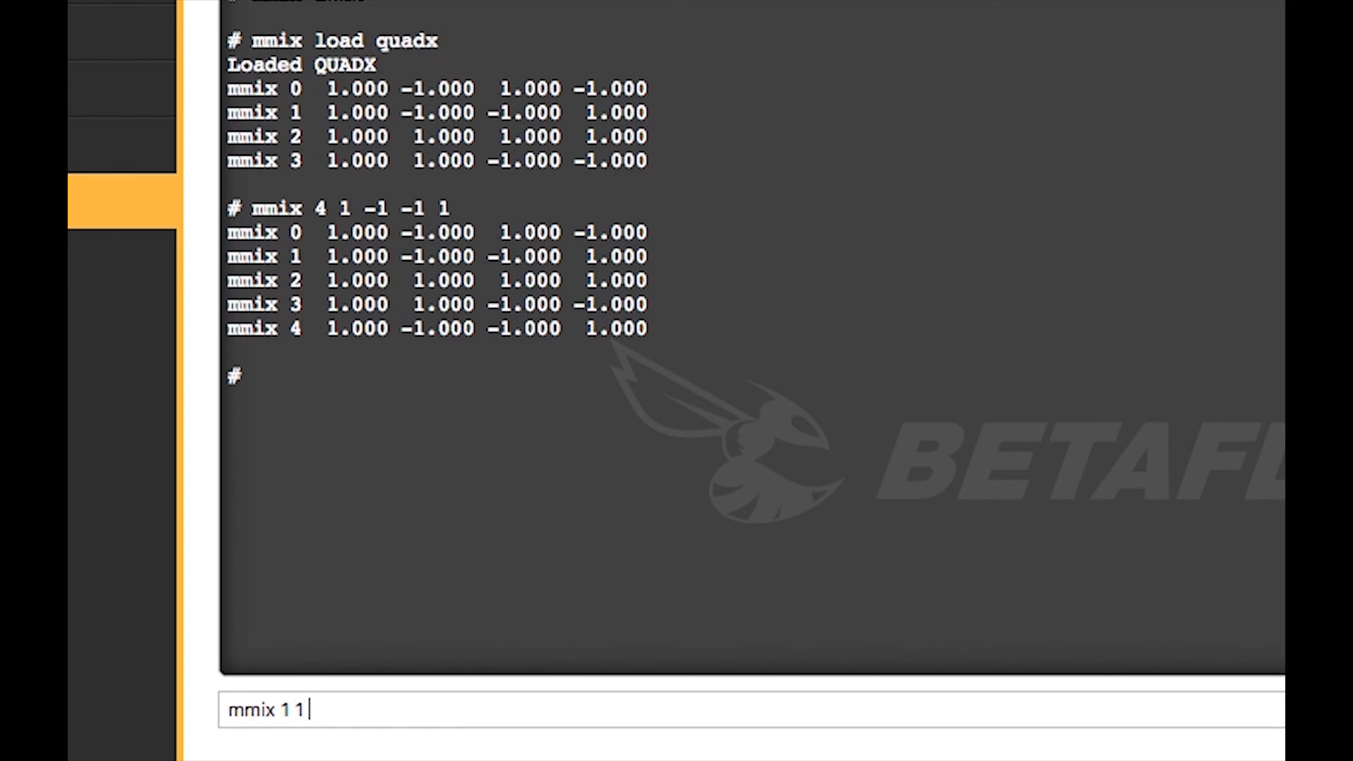
{"action": "type", "text": "0 0"}
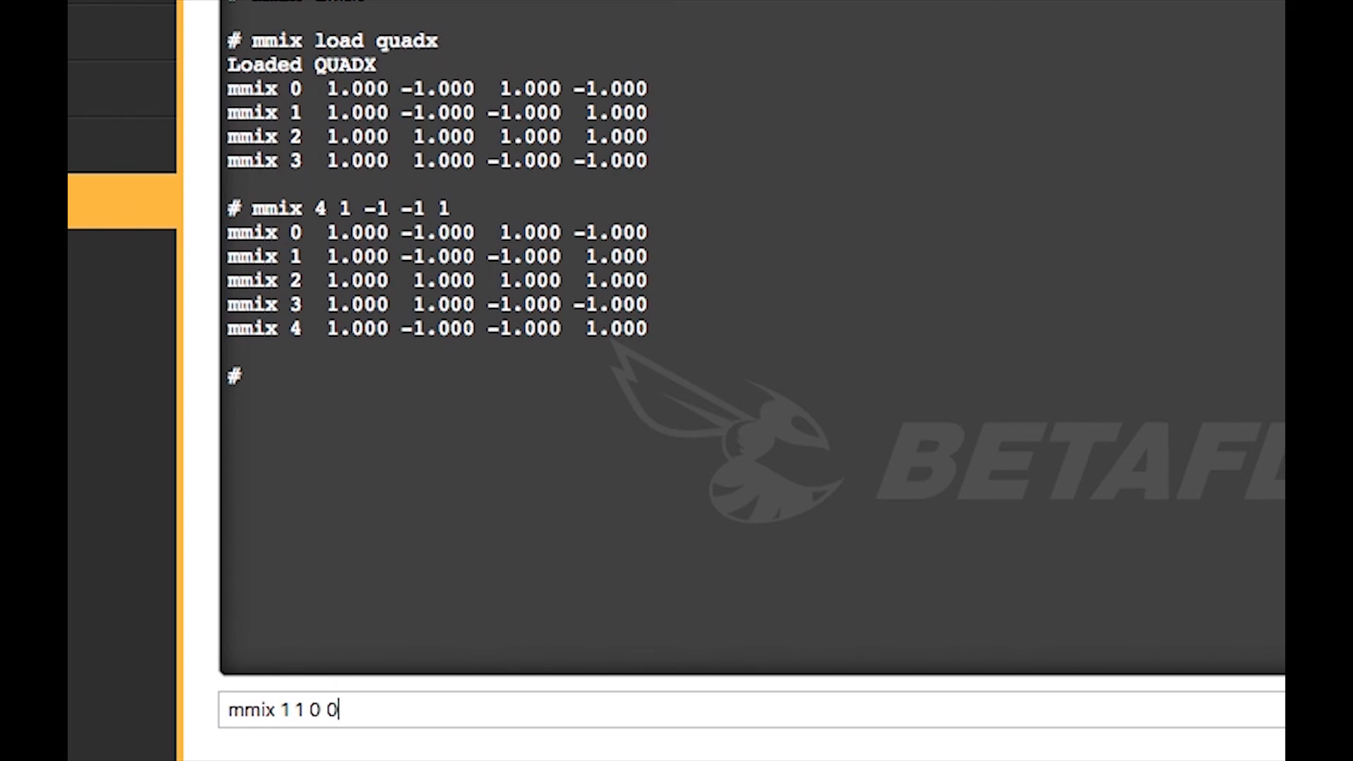
{"action": "type", "text": "0"}
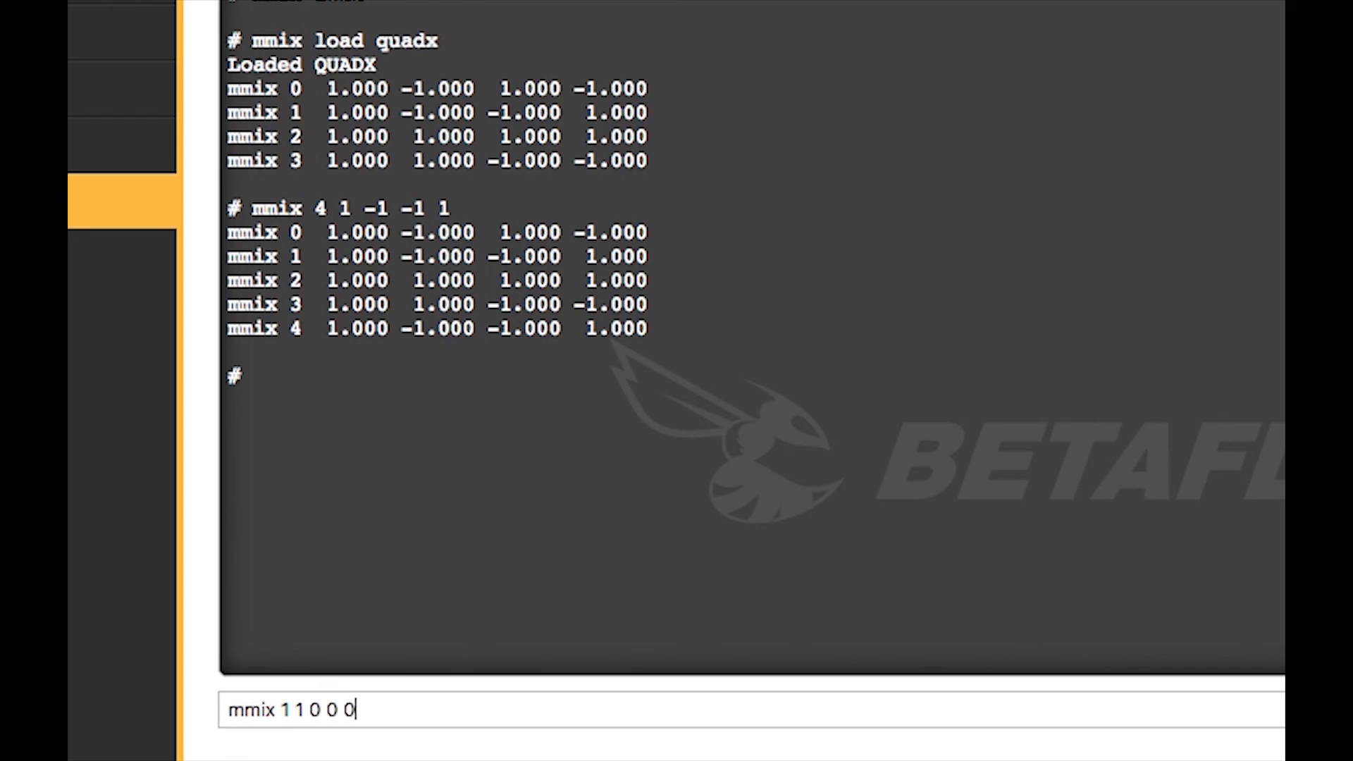
{"action": "key", "text": "Return"}
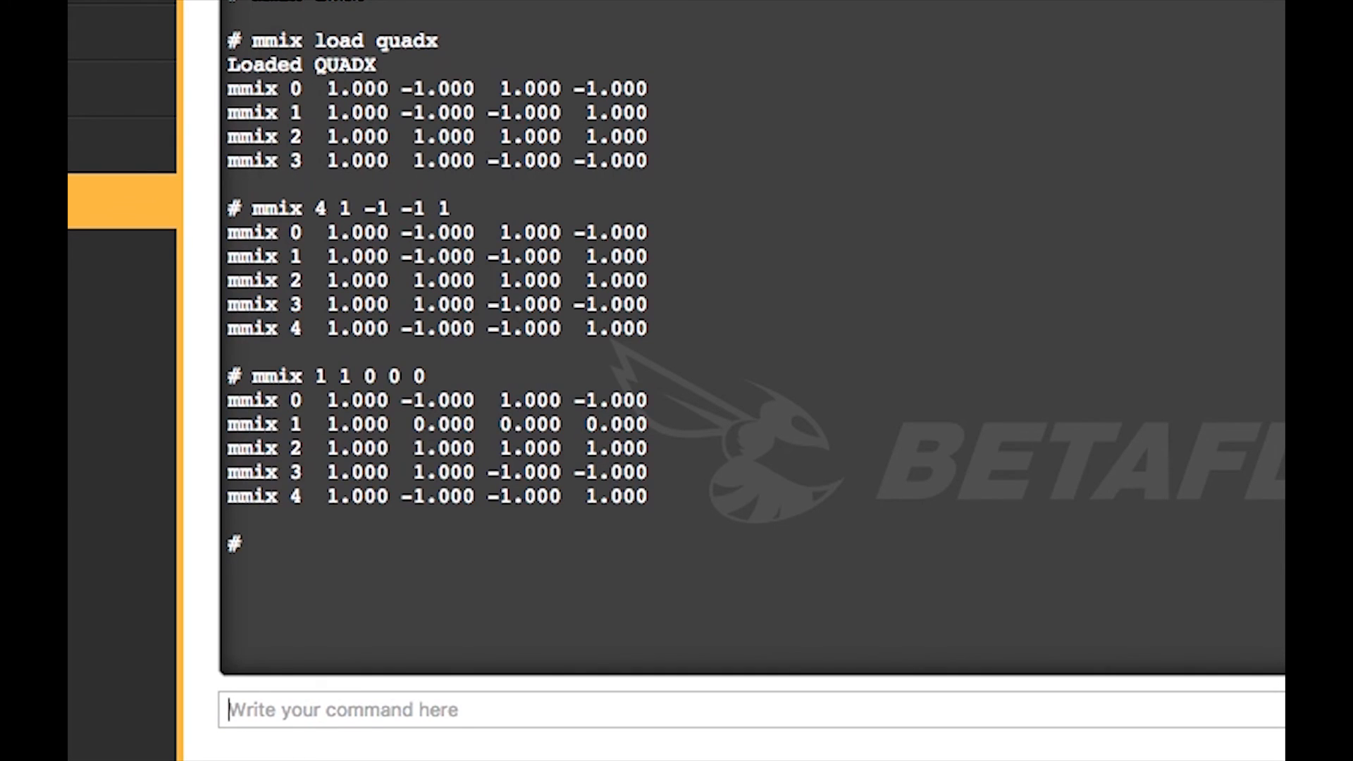
{"action": "mouse_move", "coordinate": [481, 435]}
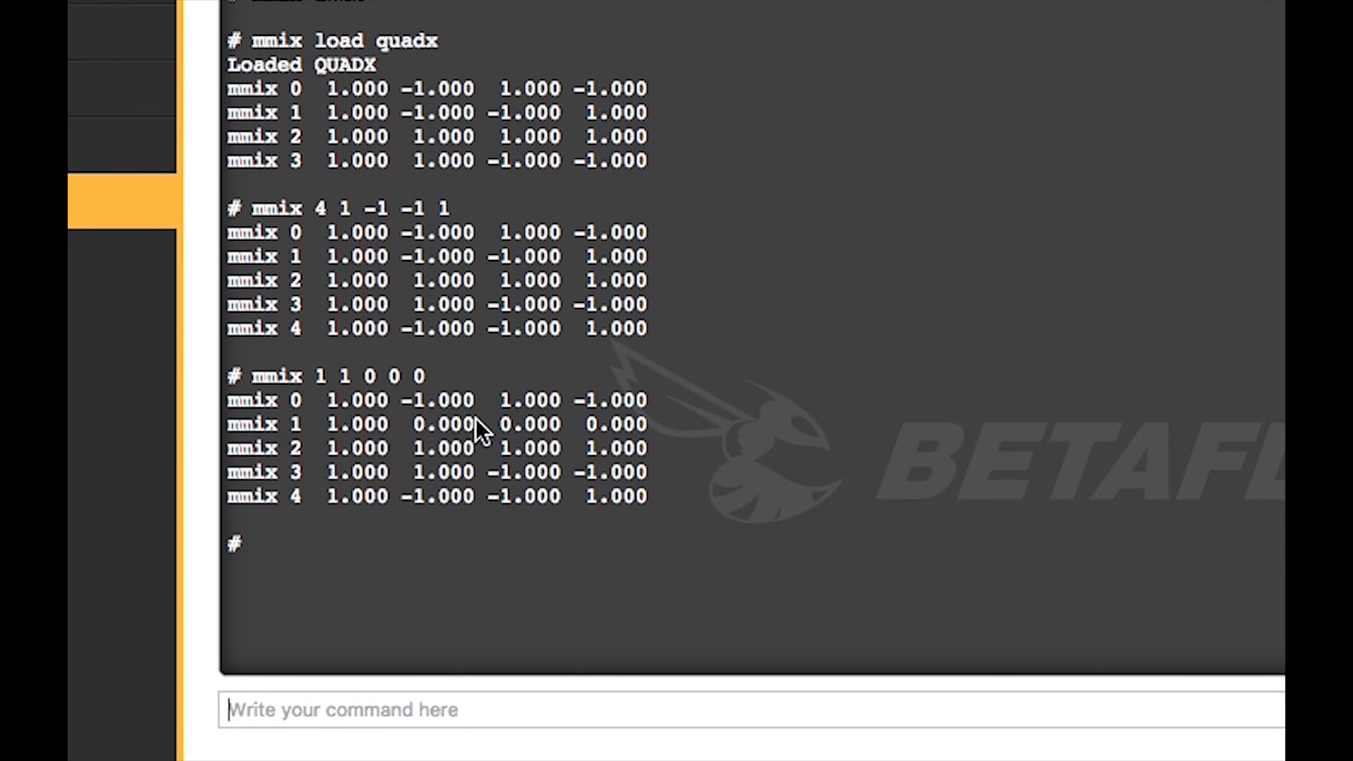
{"action": "mouse_move", "coordinate": [664, 446]}
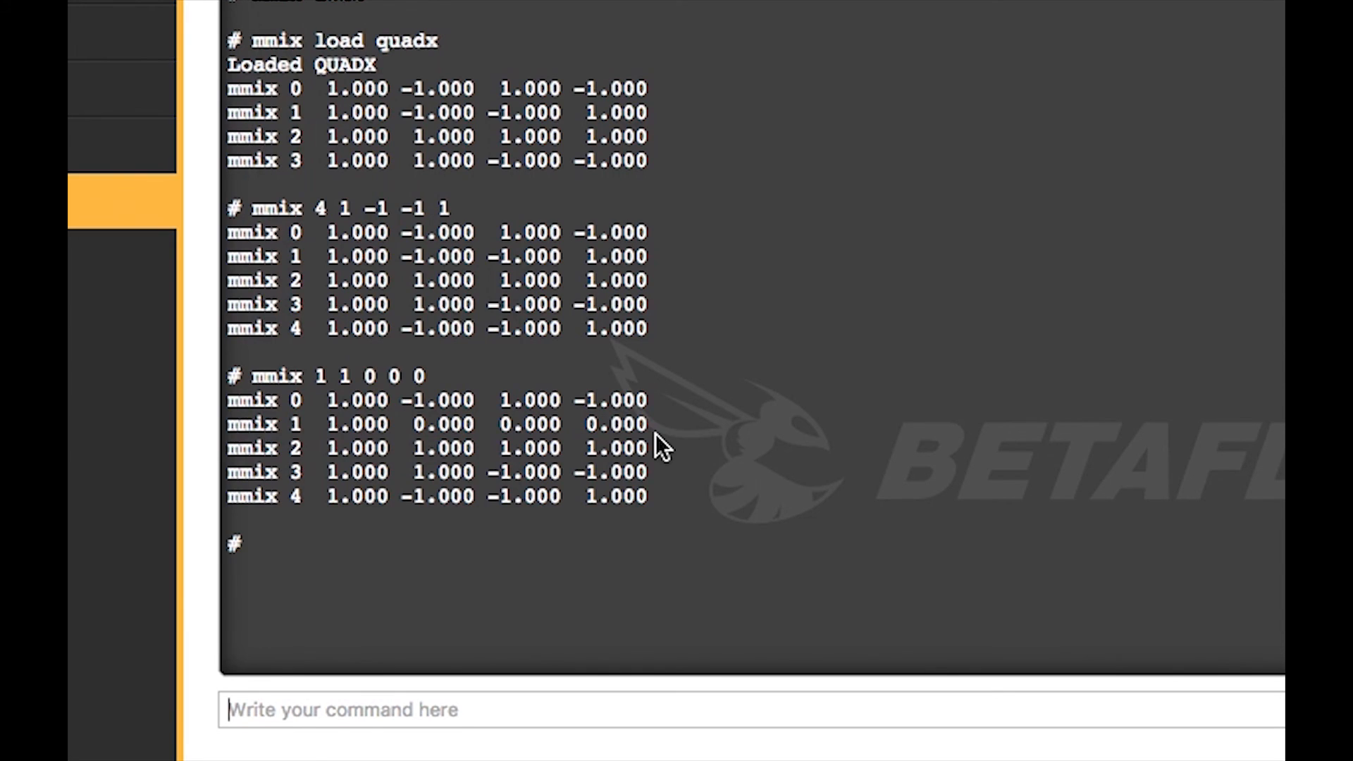
Run 'mmix 5 1 0 0 0' to add motor 5 with throttle only
{"action": "type", "text": "mmi"}
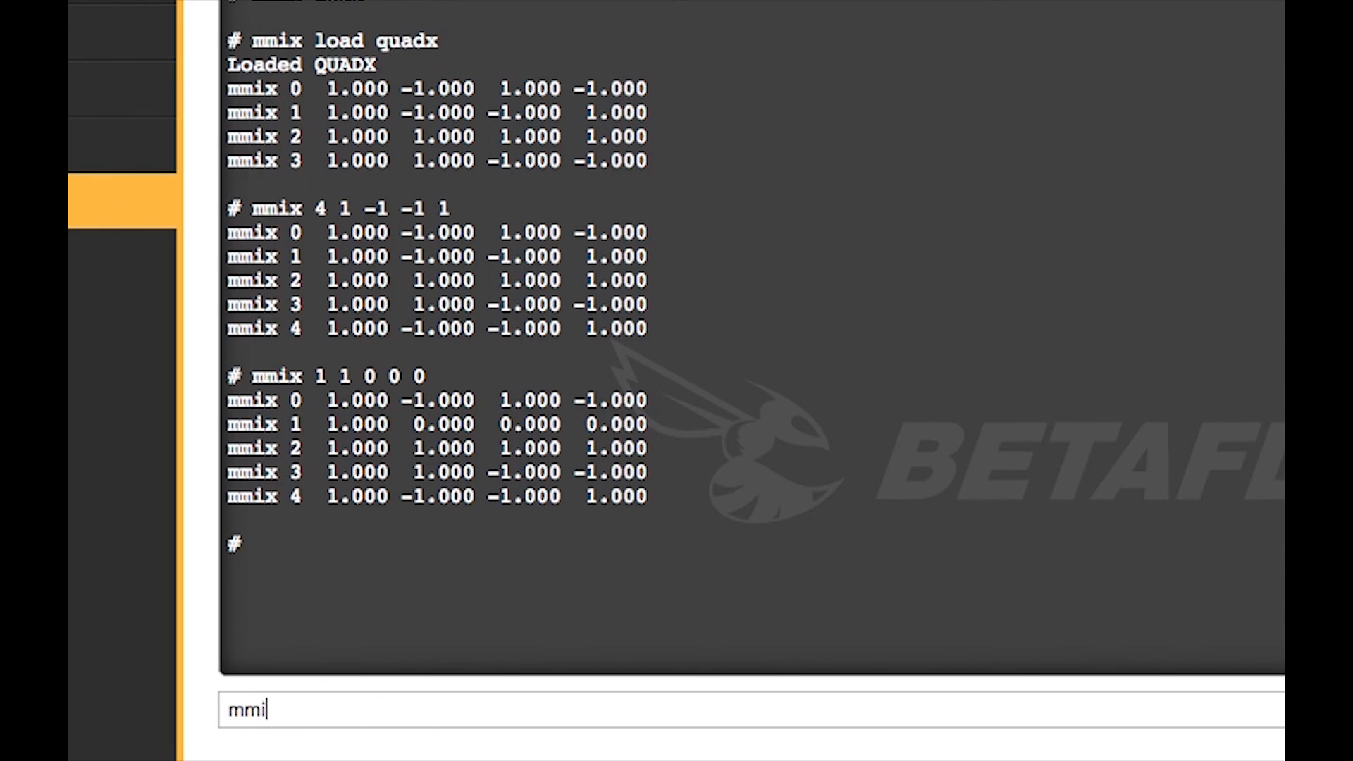
{"action": "type", "text": "x 5"}
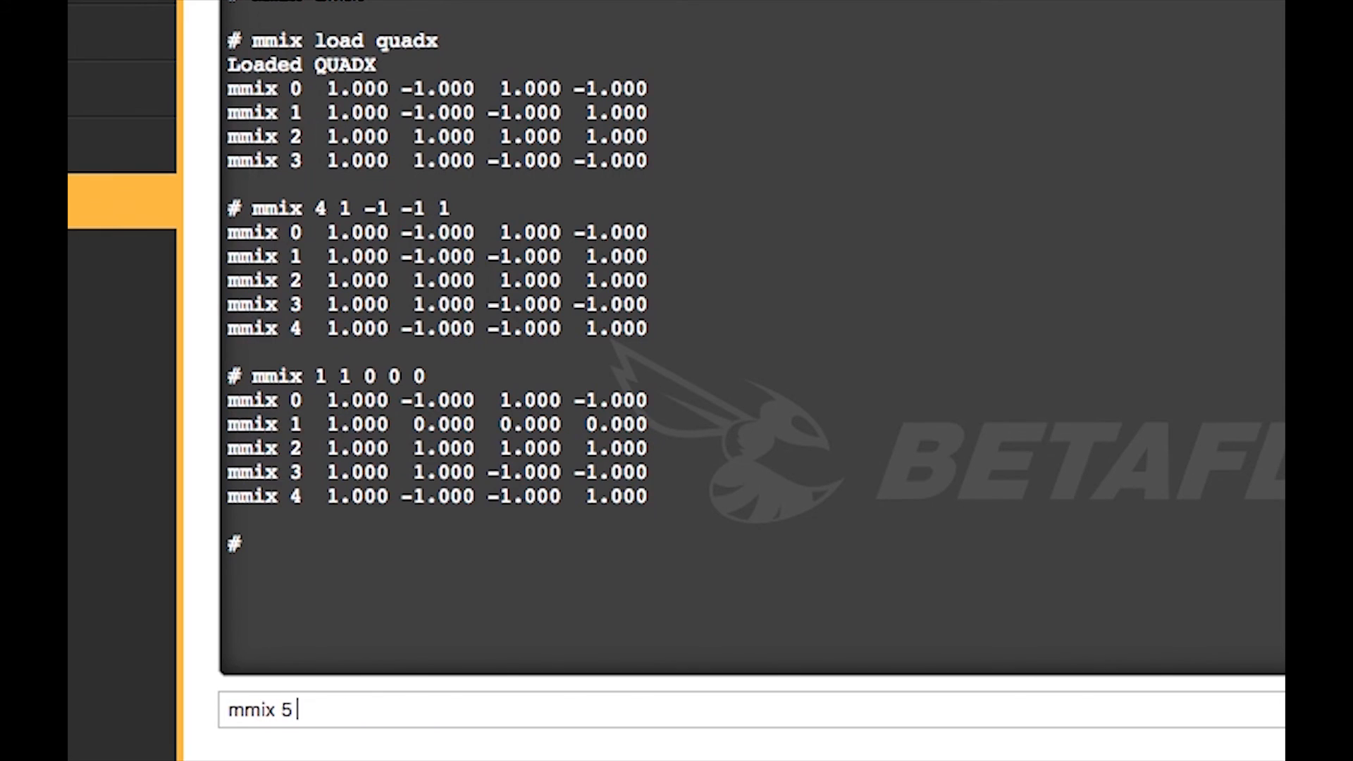
{"action": "type", "text": "1 0 0"}
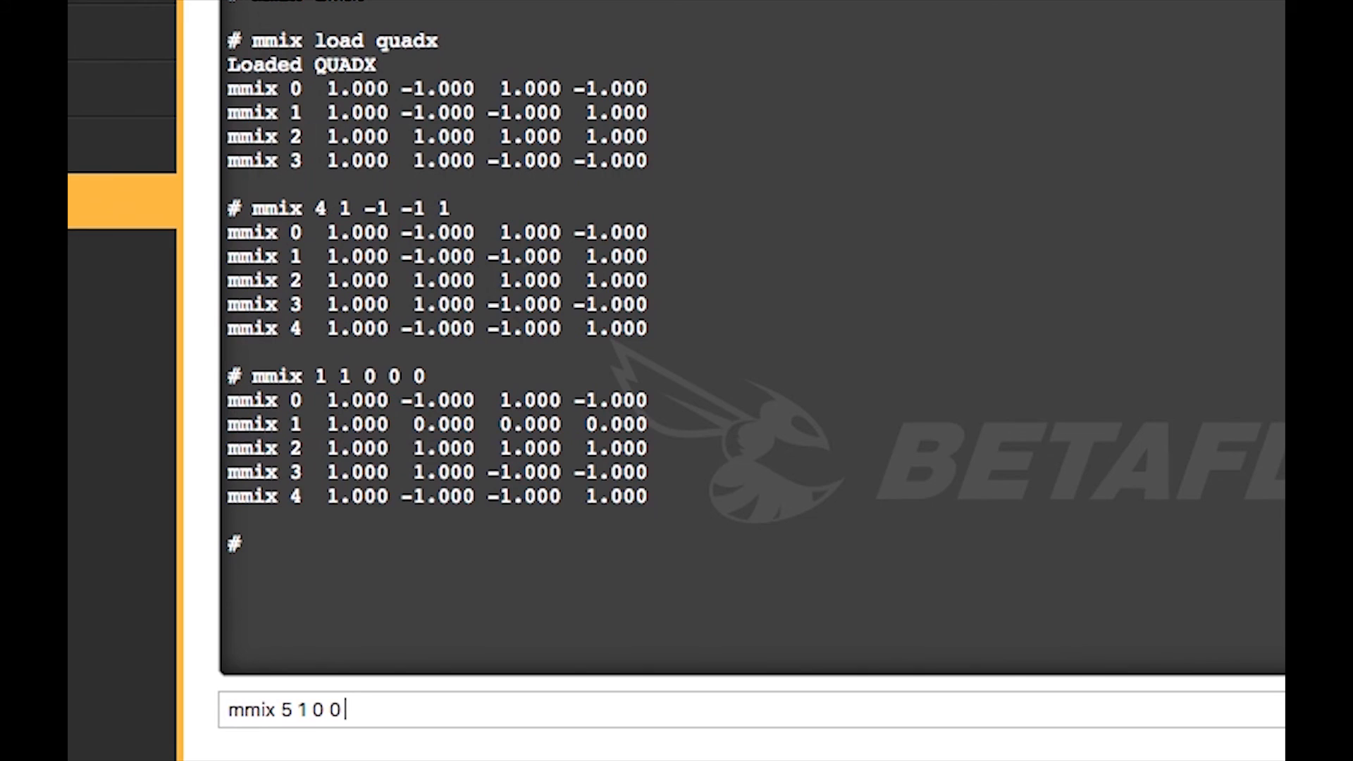
{"action": "type", "text": "0"}
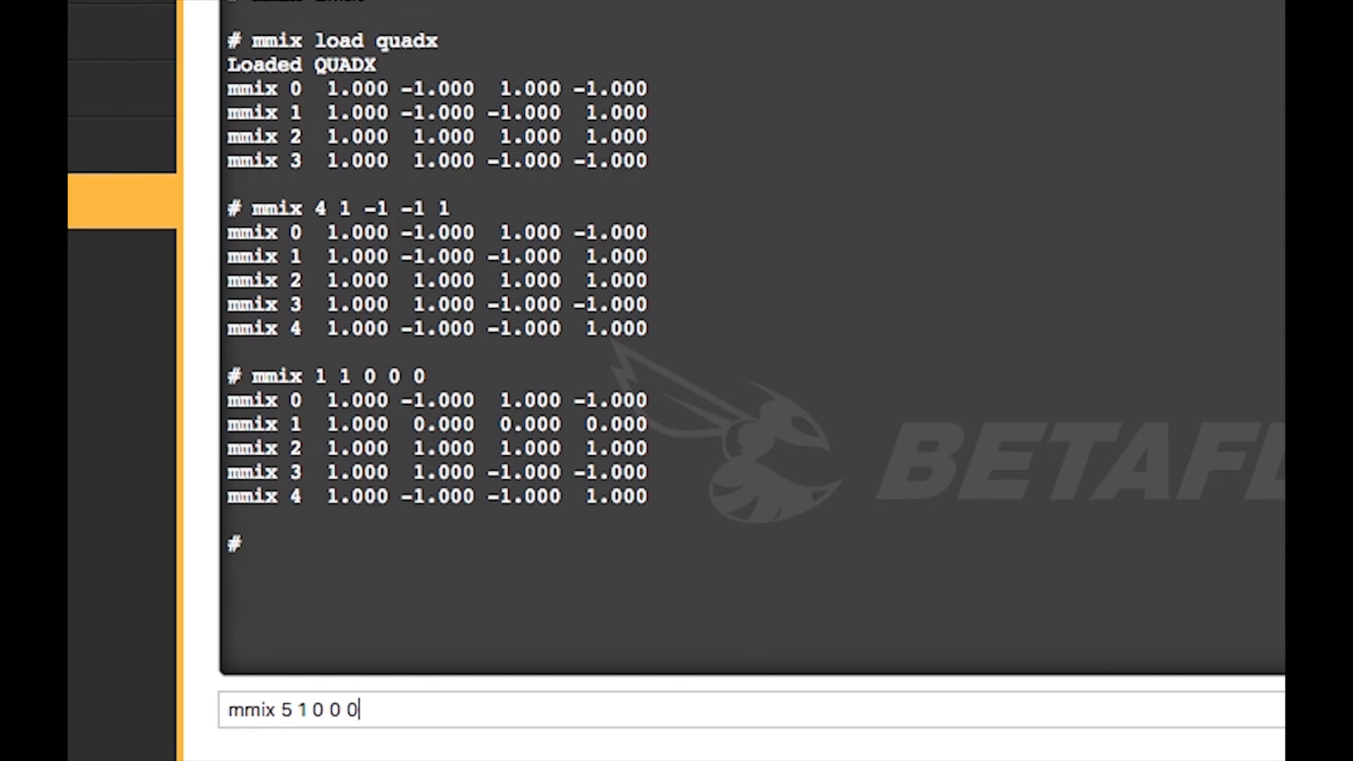
{"action": "key", "text": "Return"}
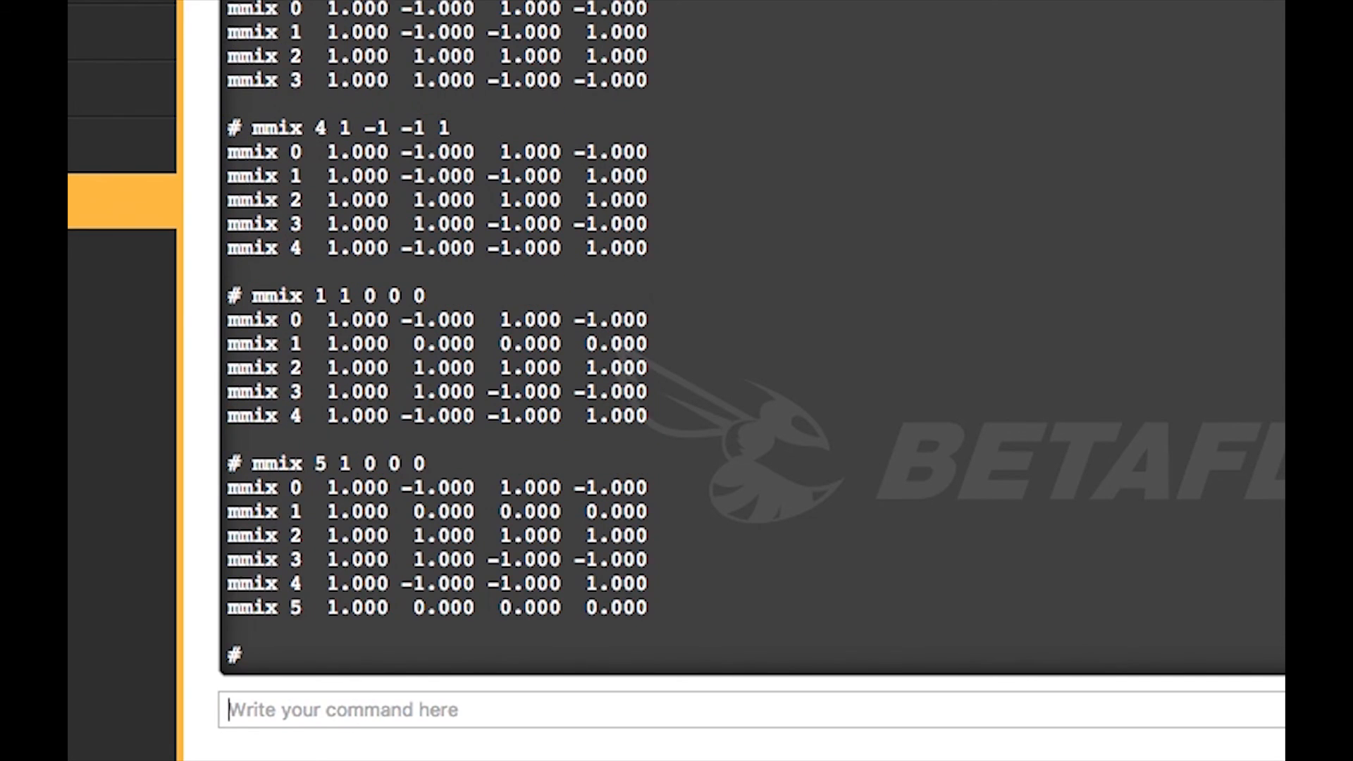
{"action": "mouse_move", "coordinate": [422, 608]}
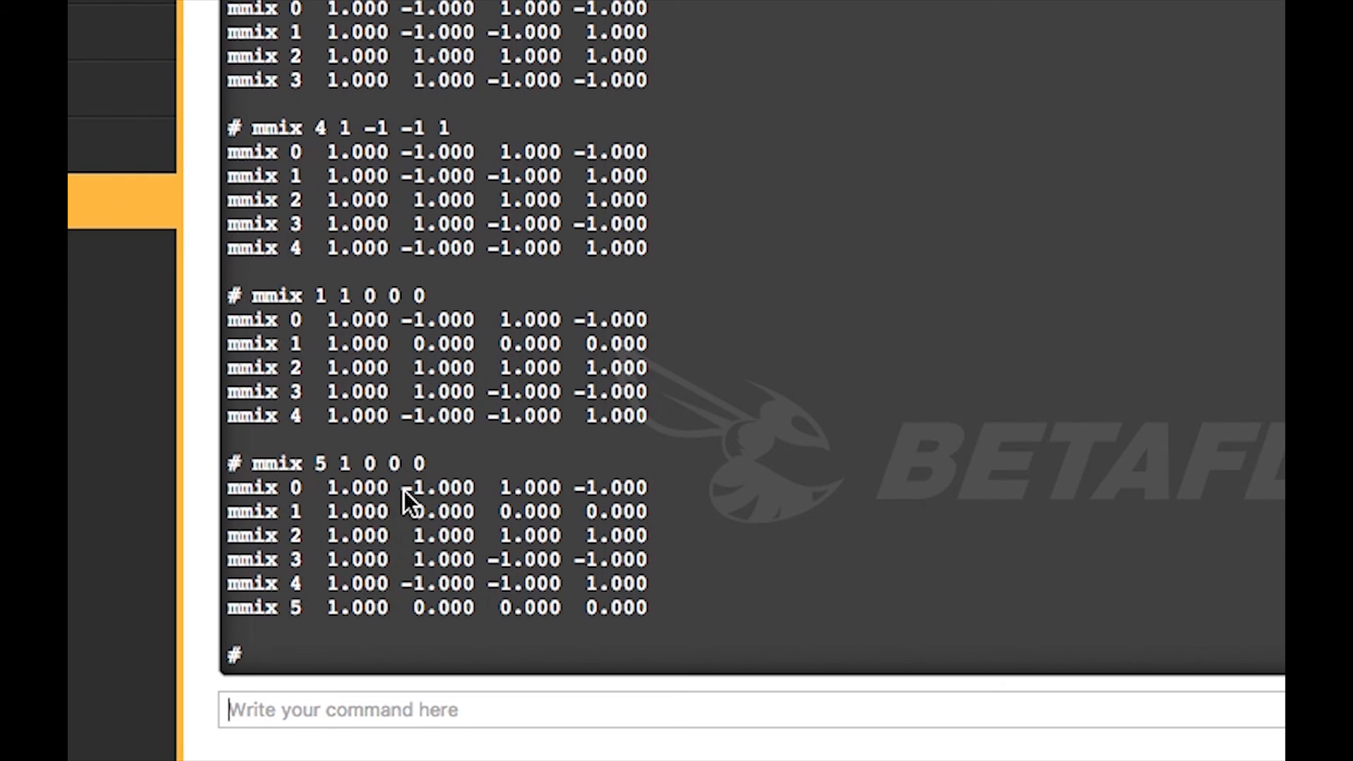
{"action": "mouse_move", "coordinate": [542, 504]}
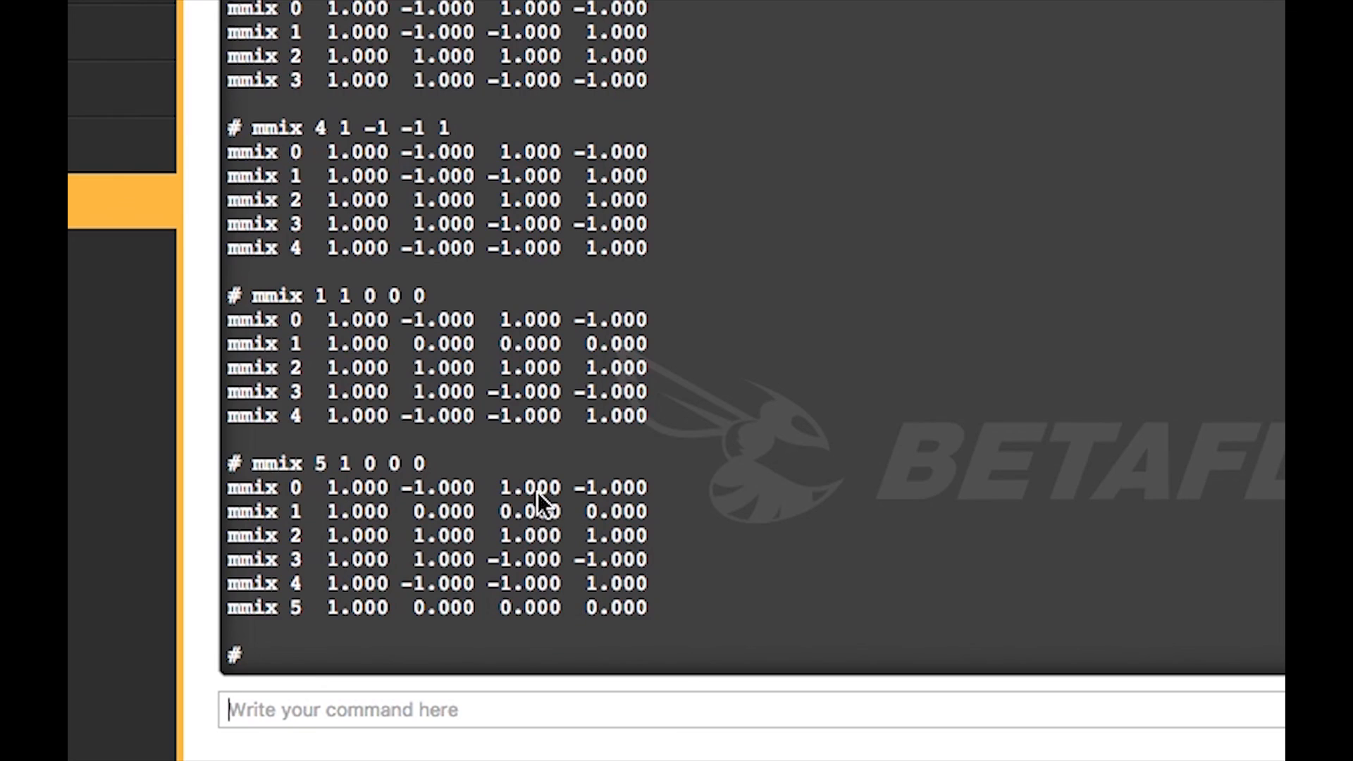
{"action": "mouse_move", "coordinate": [548, 496]}
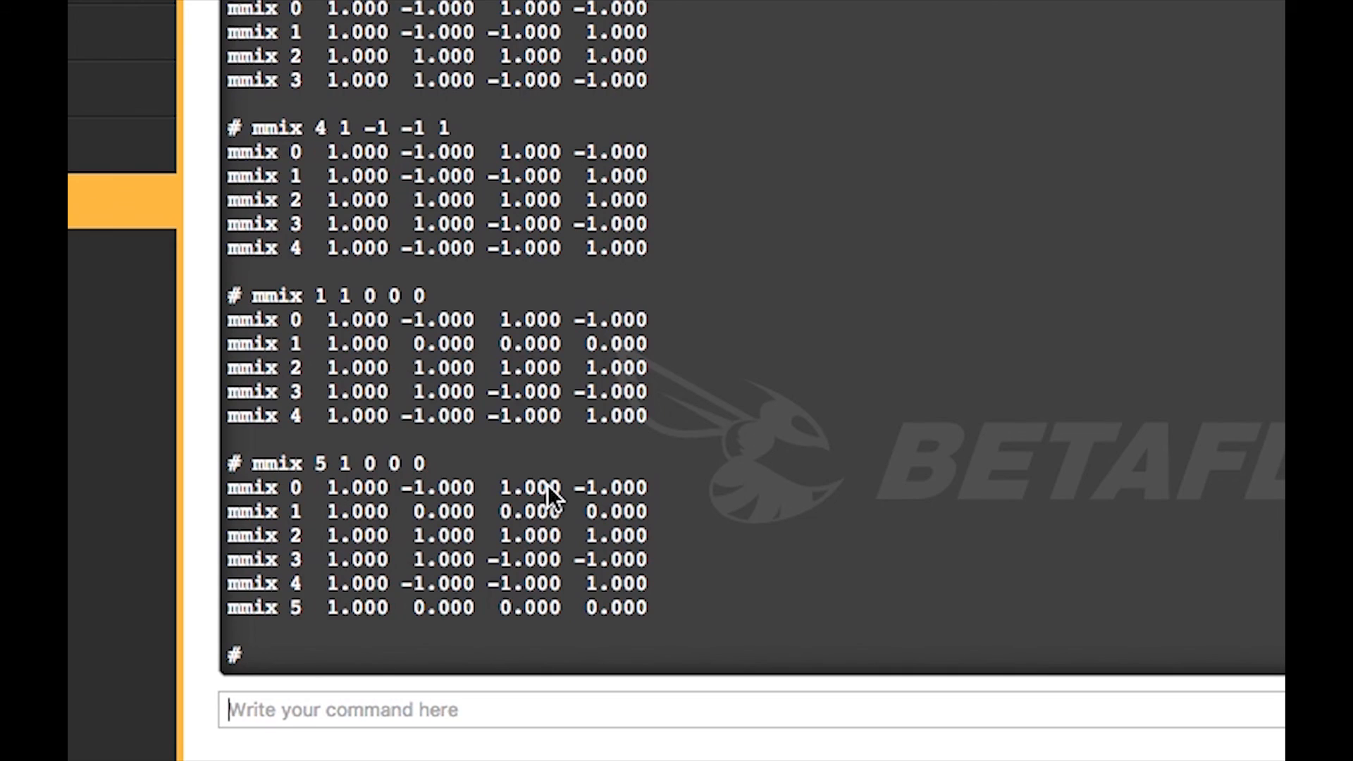
{"action": "mouse_move", "coordinate": [466, 664]}
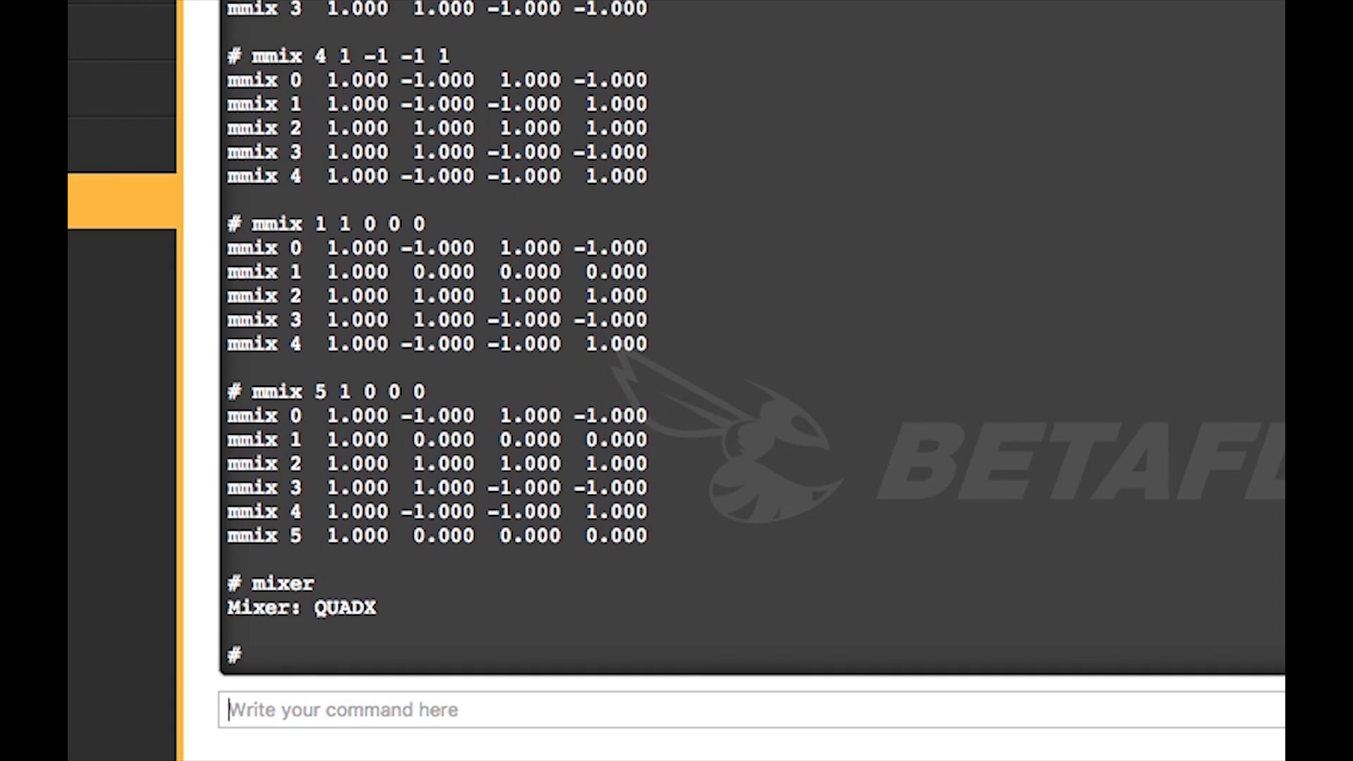
Switch the mixer to custom and save, rebooting the board
{"action": "type", "text": "mixer"}
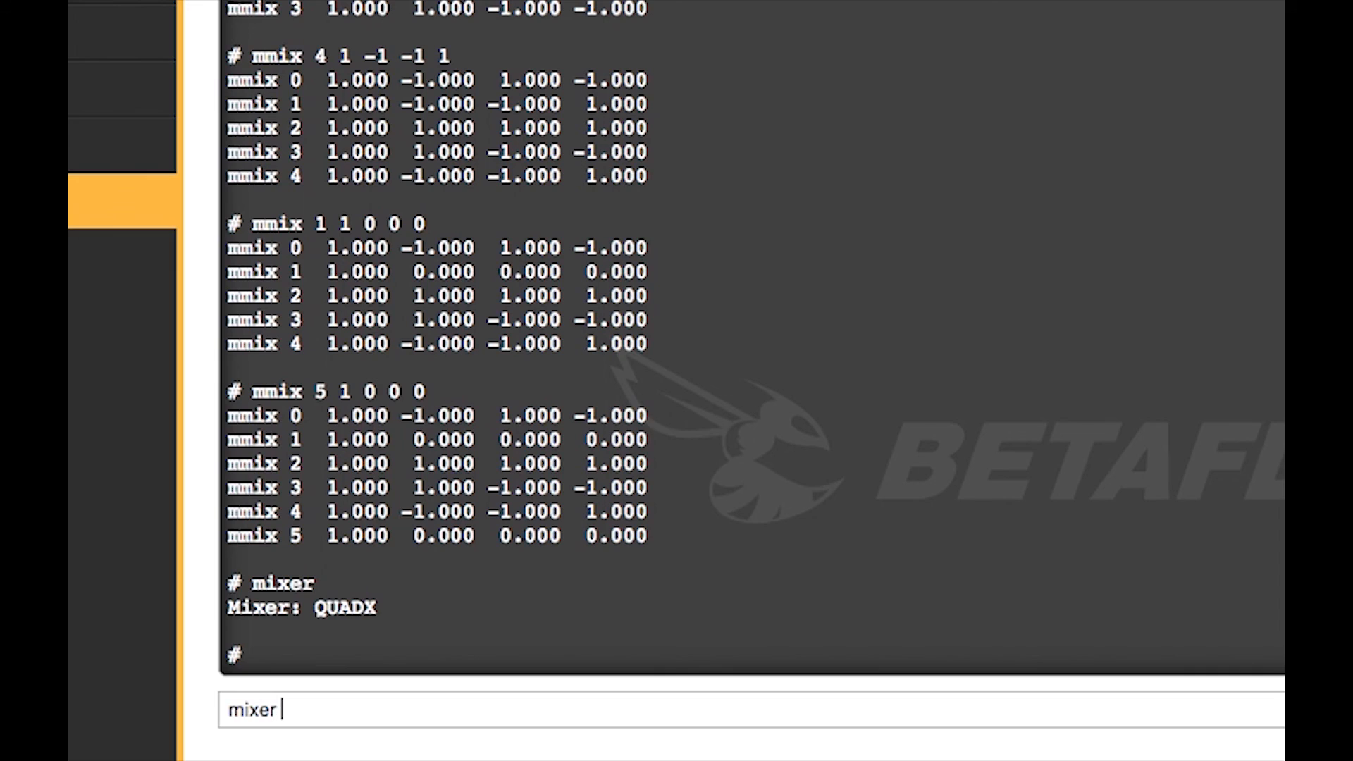
{"action": "key", "text": "Return"}
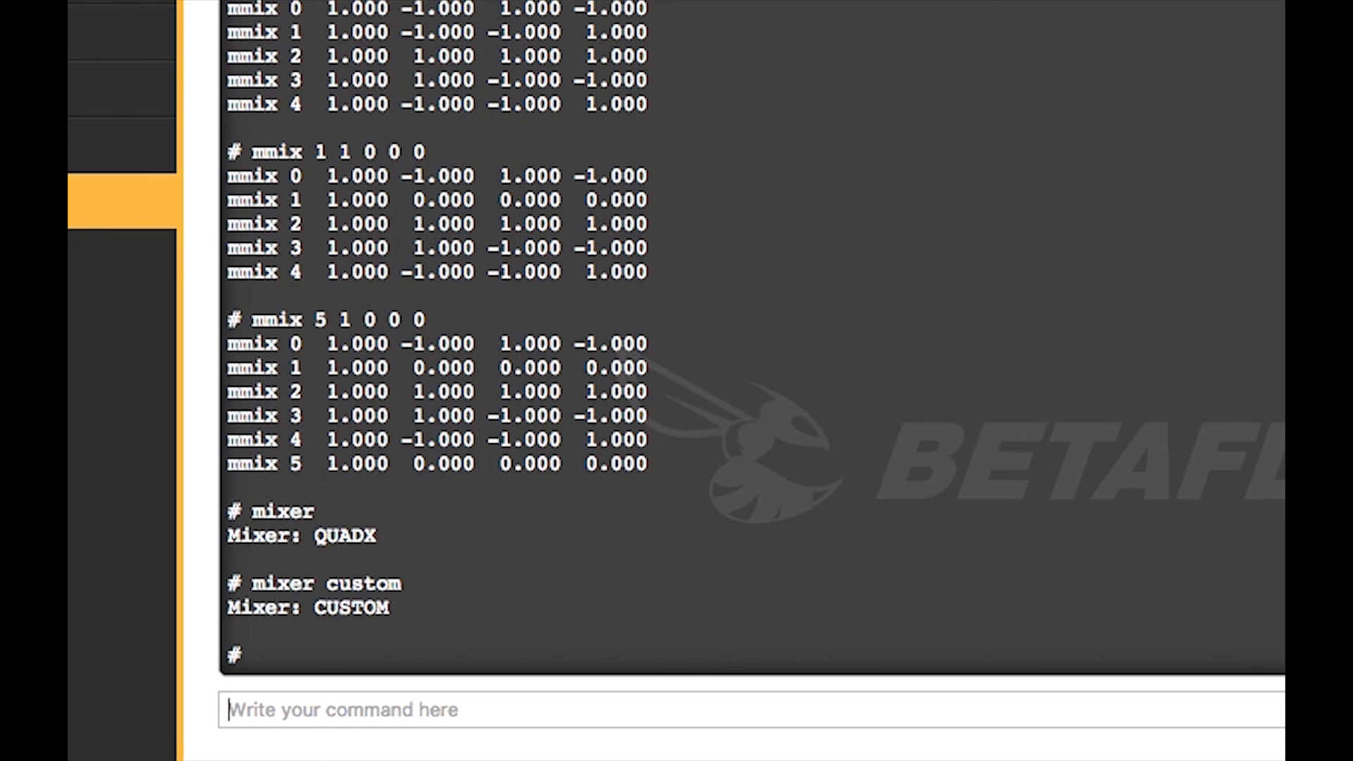
{"action": "type", "text": "save"}
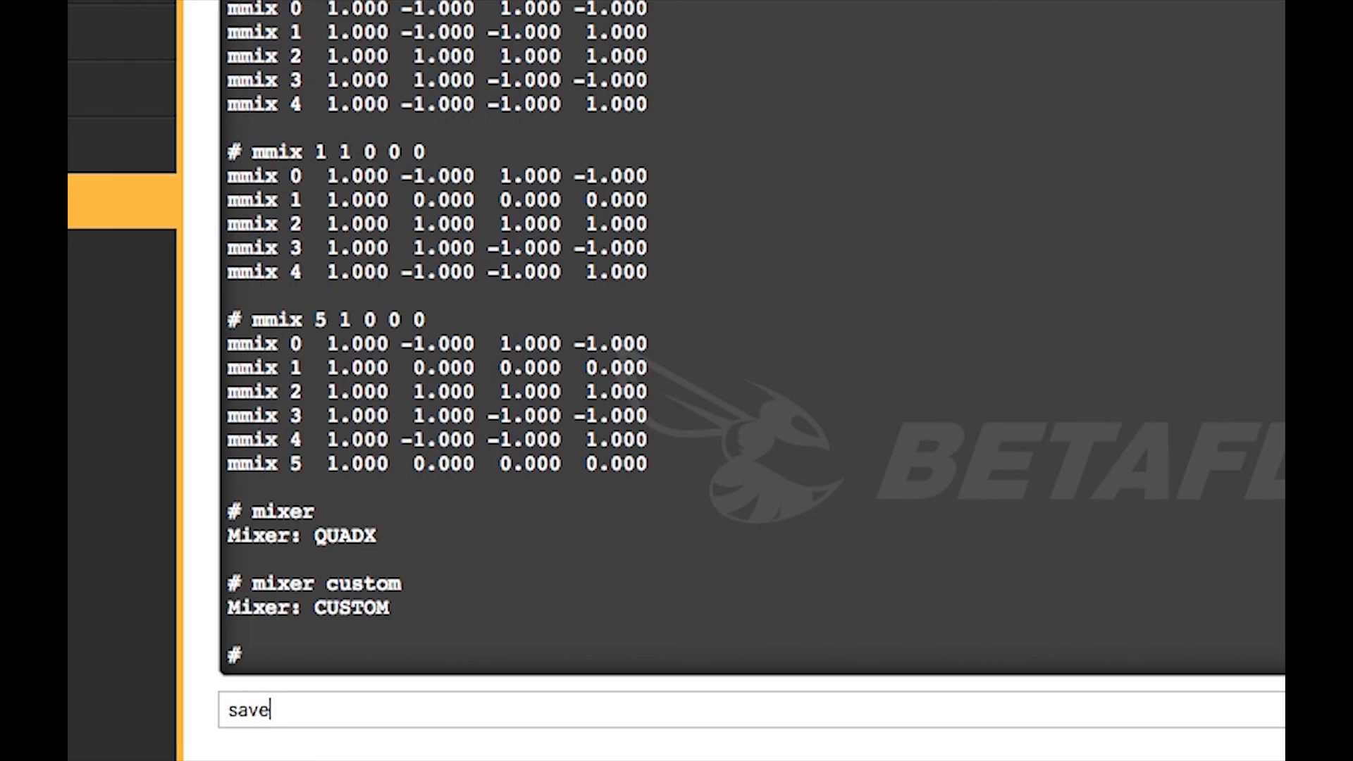
{"action": "key", "text": "Return"}
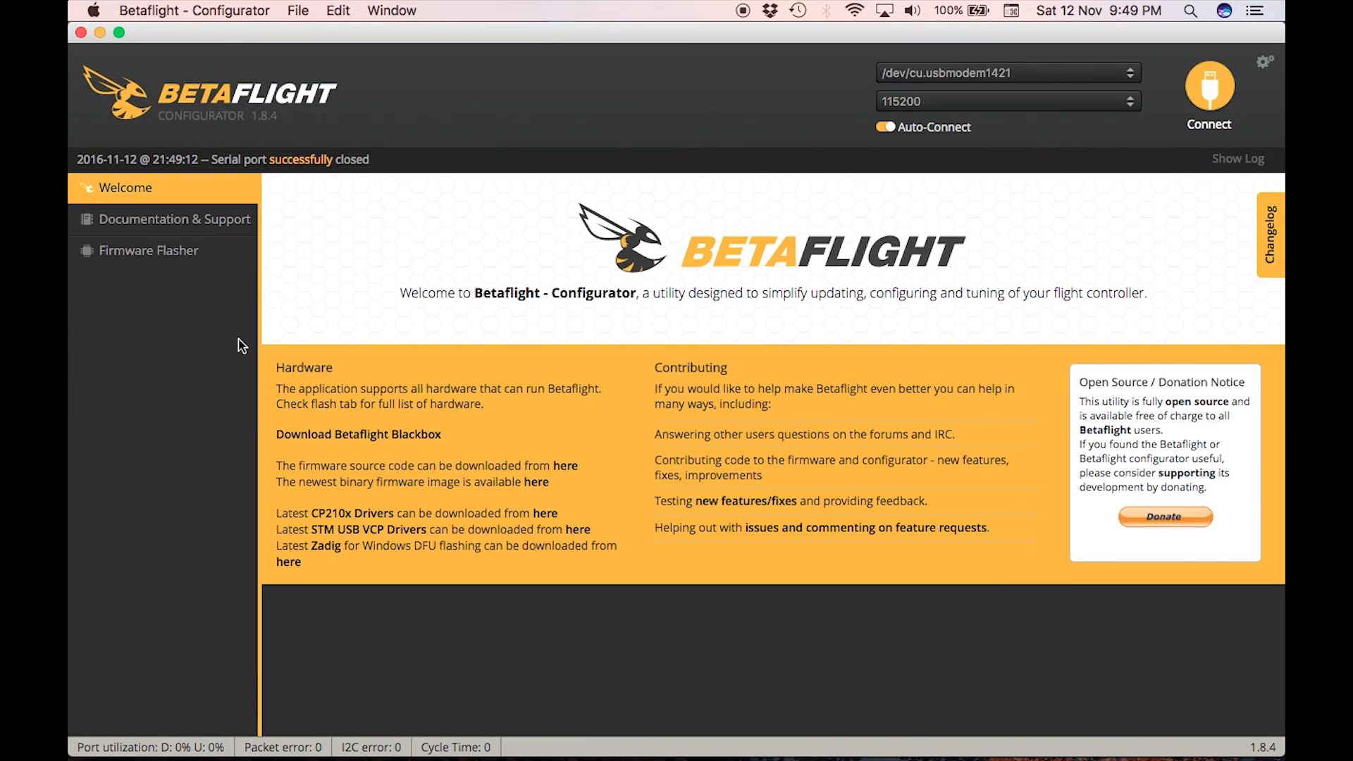
Reconnect, confirm the Custom mixer in Configuration, and return to the CLI
{"action": "left_click", "coordinate": [1207, 91]}
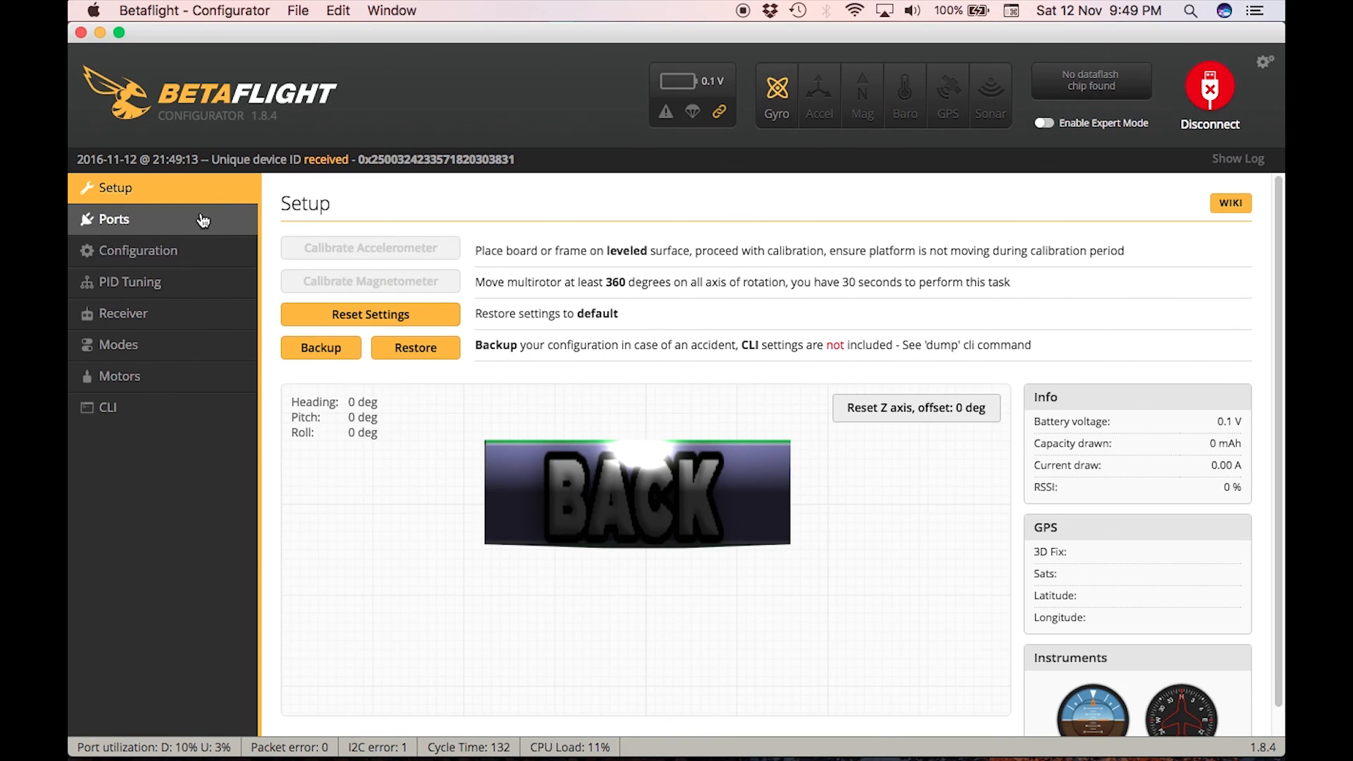
{"action": "left_click", "coordinate": [138, 250]}
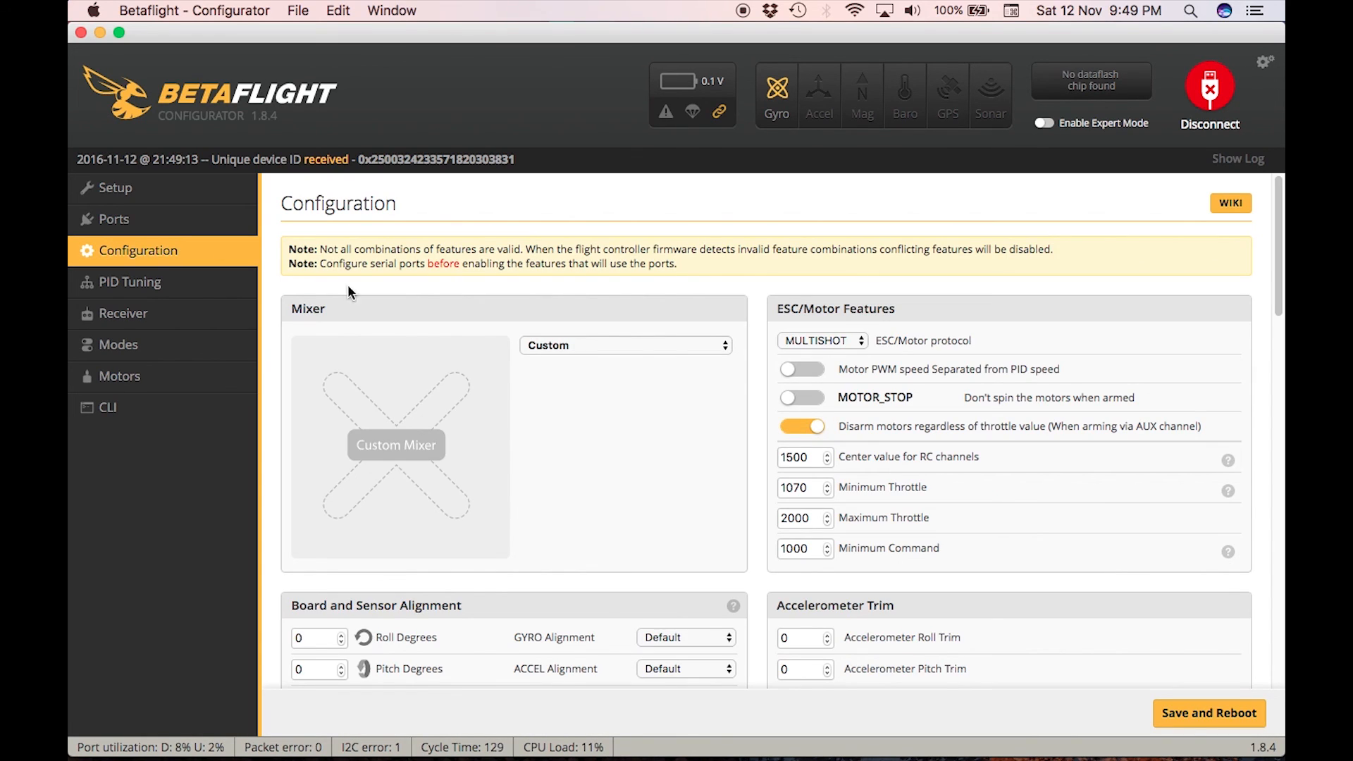
{"action": "mouse_move", "coordinate": [586, 380]}
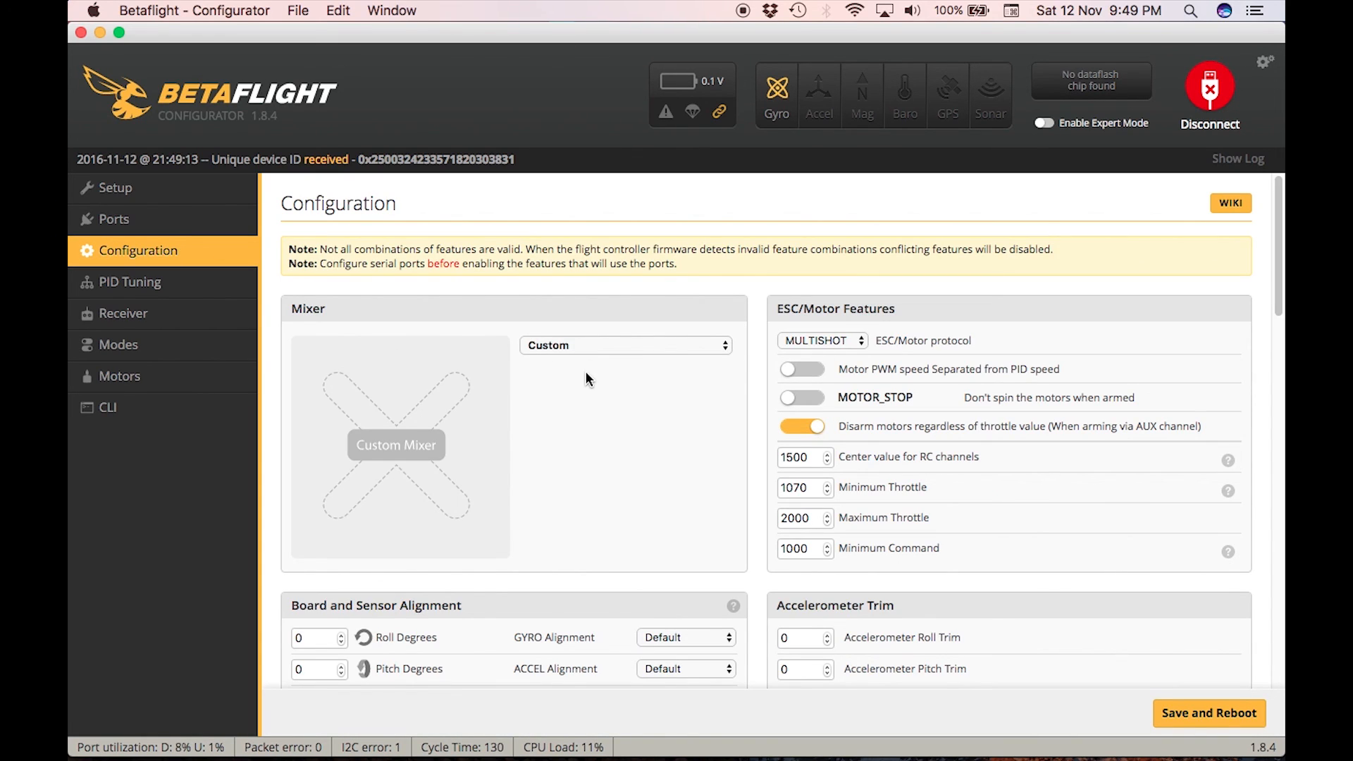
{"action": "mouse_move", "coordinate": [470, 406]}
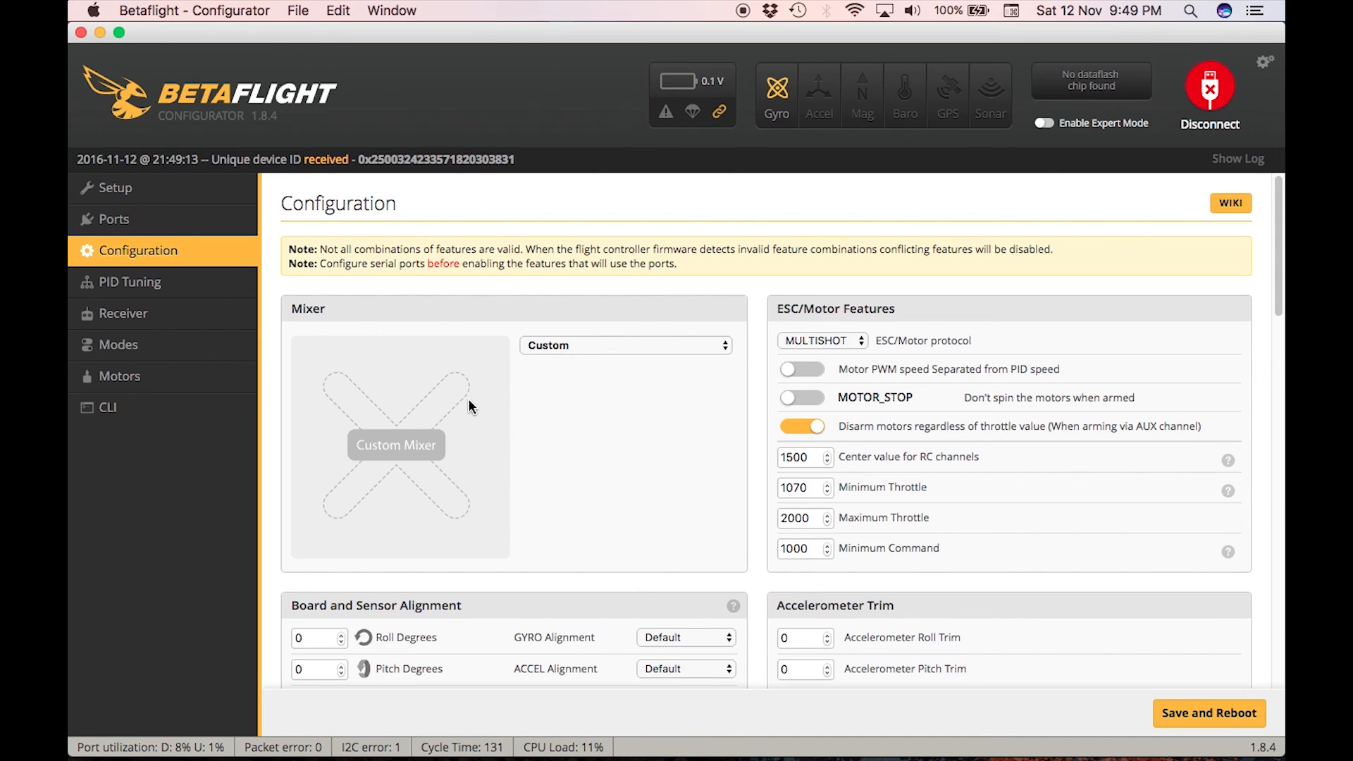
{"action": "mouse_move", "coordinate": [185, 432]}
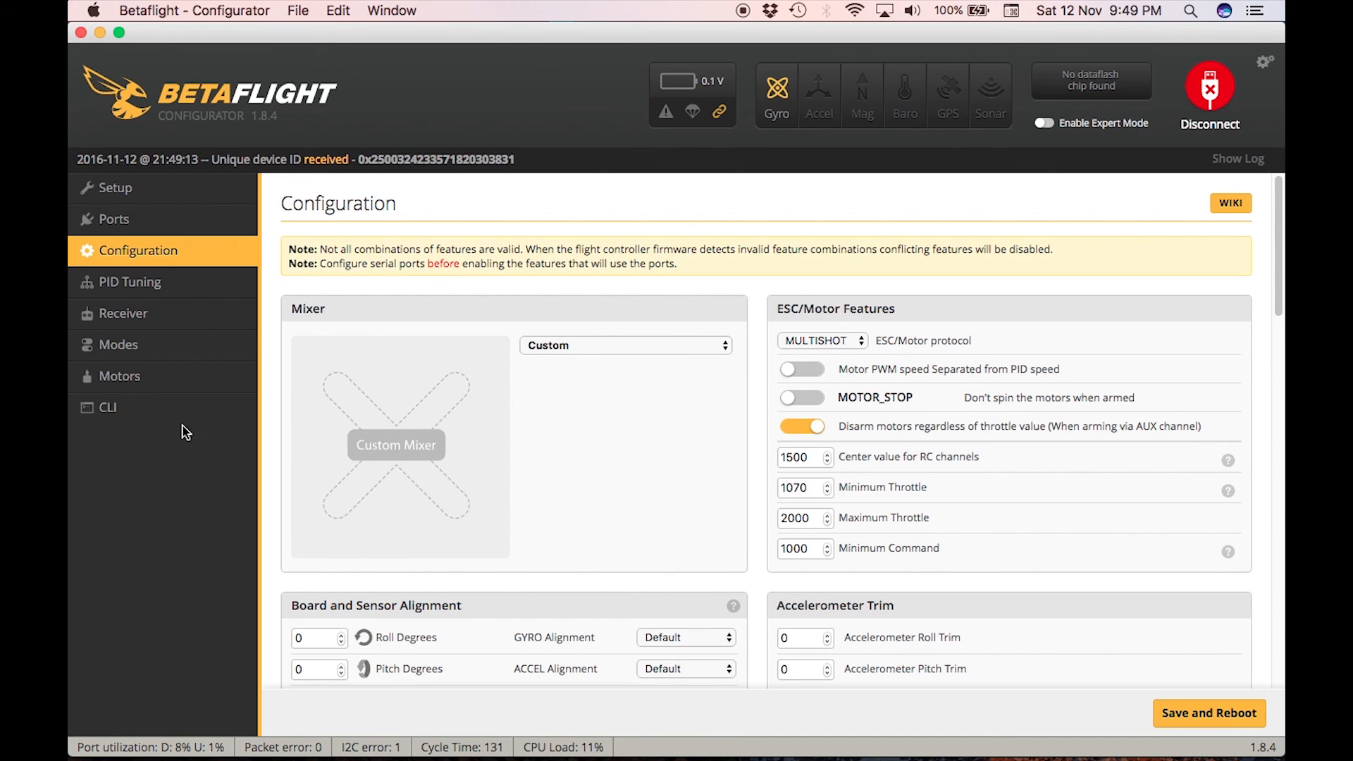
{"action": "left_click", "coordinate": [108, 407]}
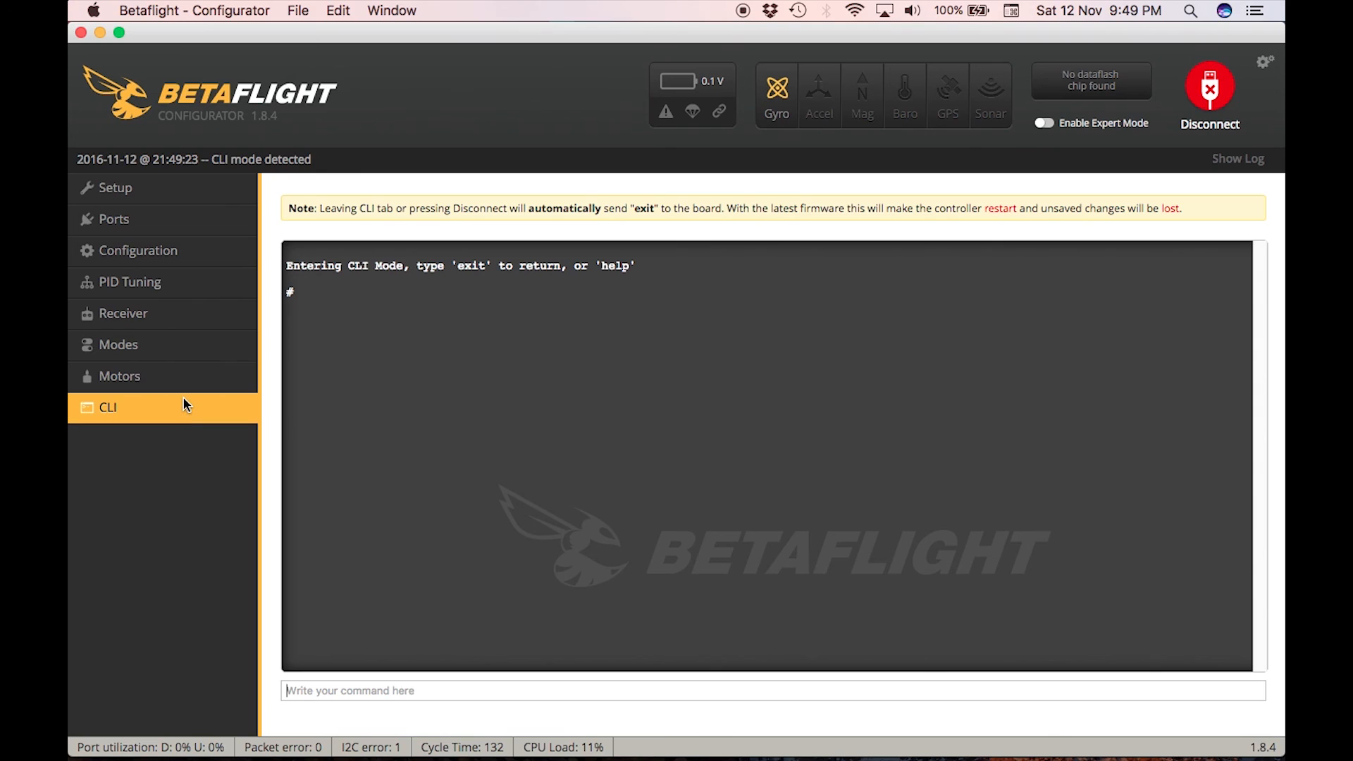
{"action": "mouse_move", "coordinate": [184, 406]}
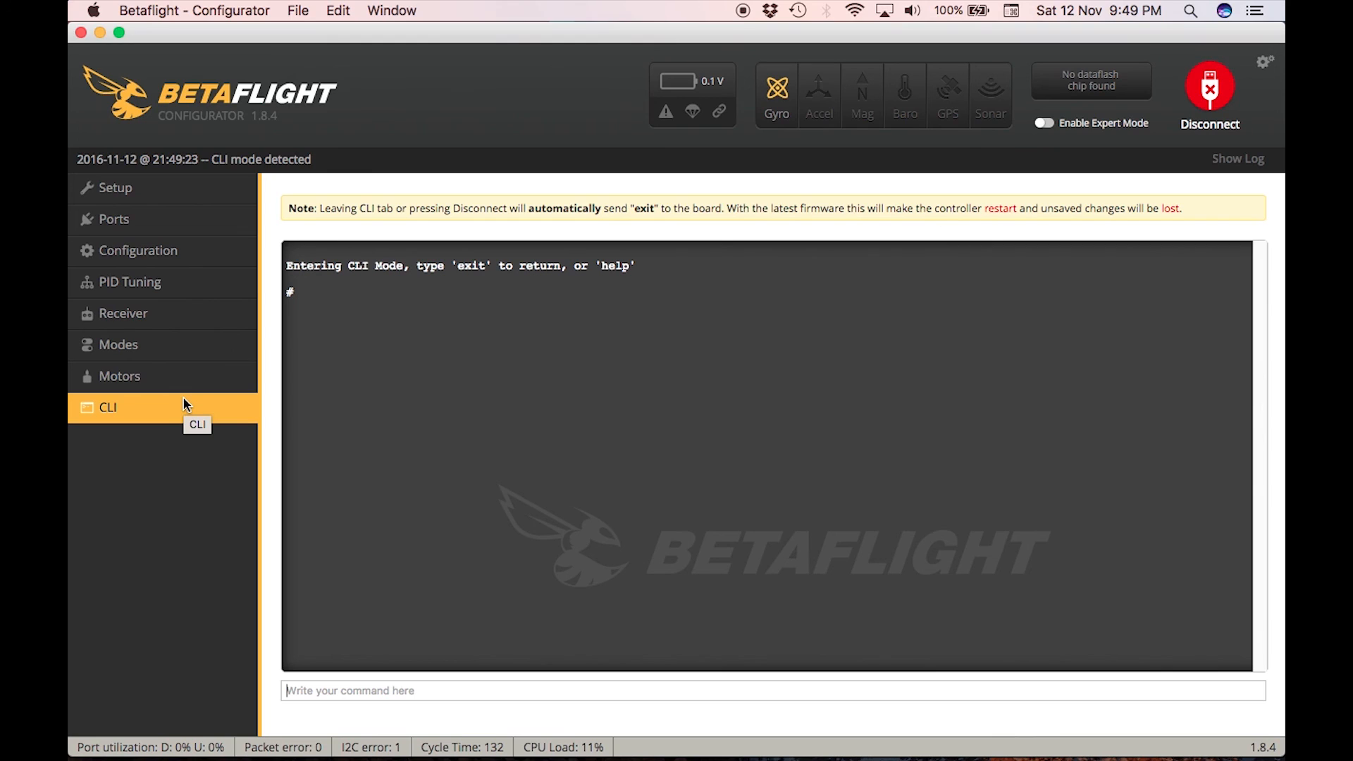
{"action": "mouse_move", "coordinate": [184, 406]}
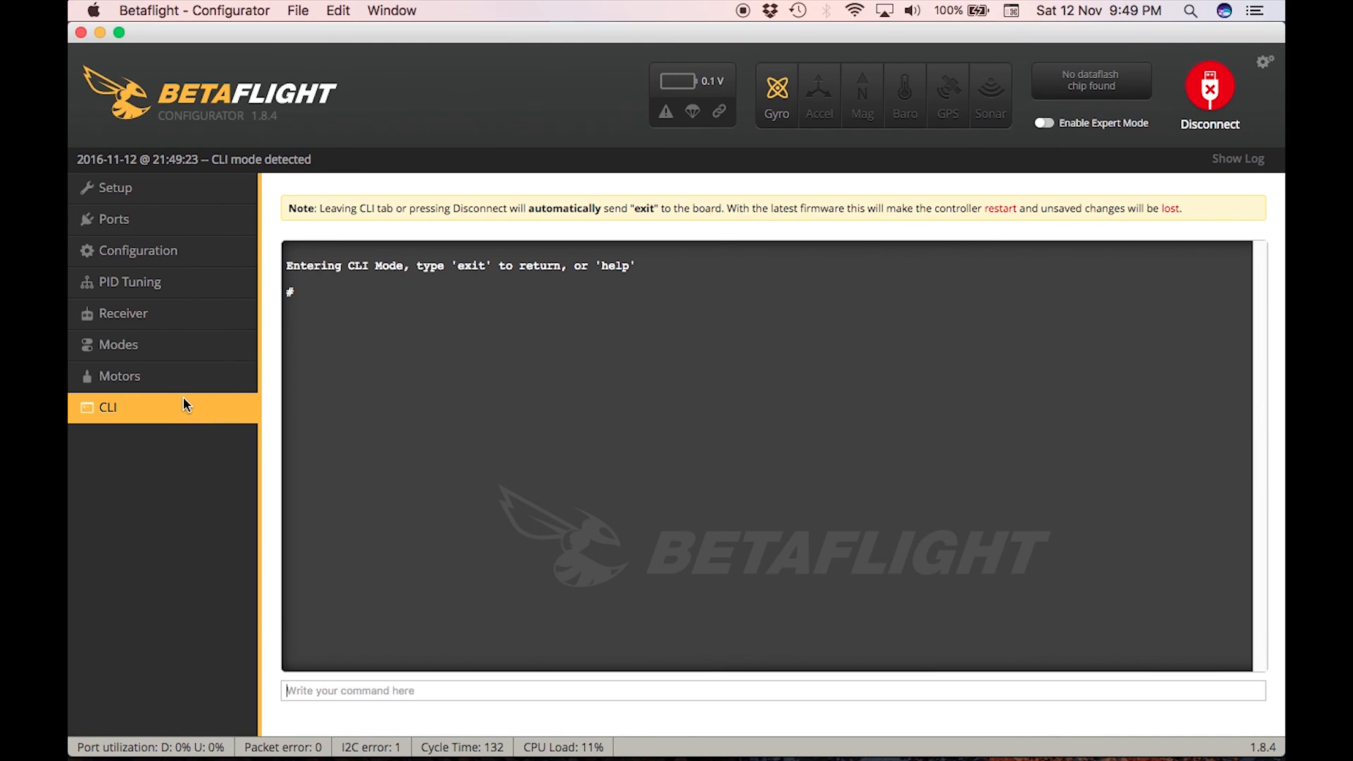